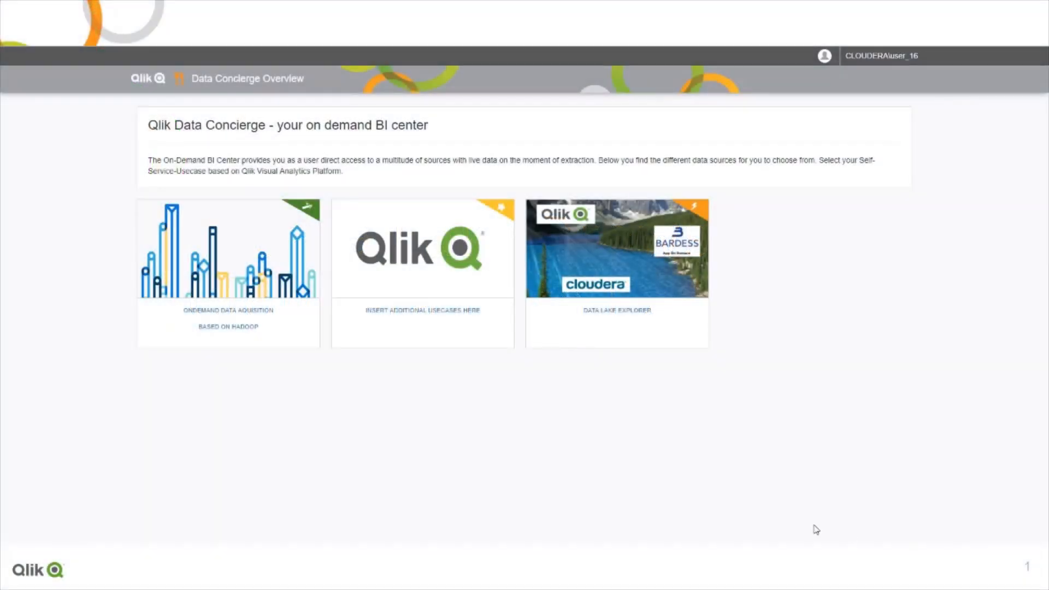
pyautogui.moveTo(615, 268)
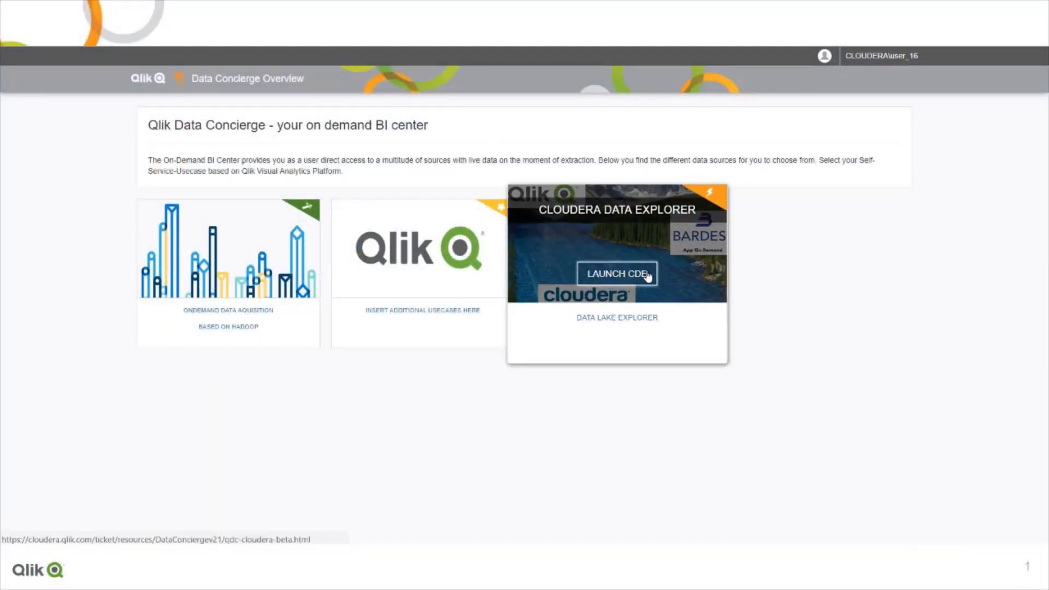
# Launch the Cloudera Data Explorer from the Data Concierge tile.
pyautogui.click(616, 273)
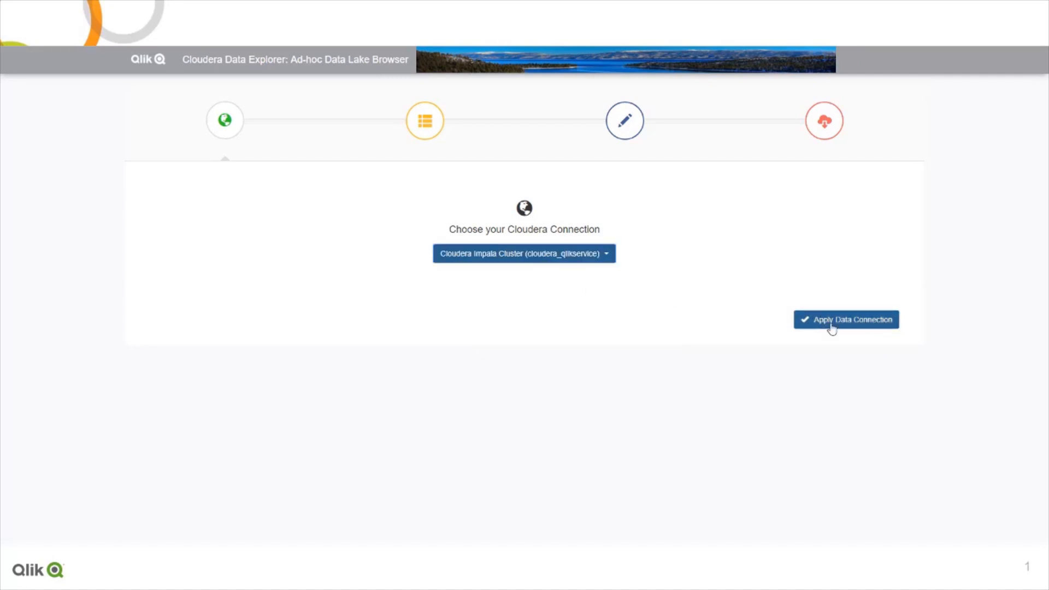
# Apply the Cloudera Impala connection and choose the qlik2go database.
pyautogui.click(846, 319)
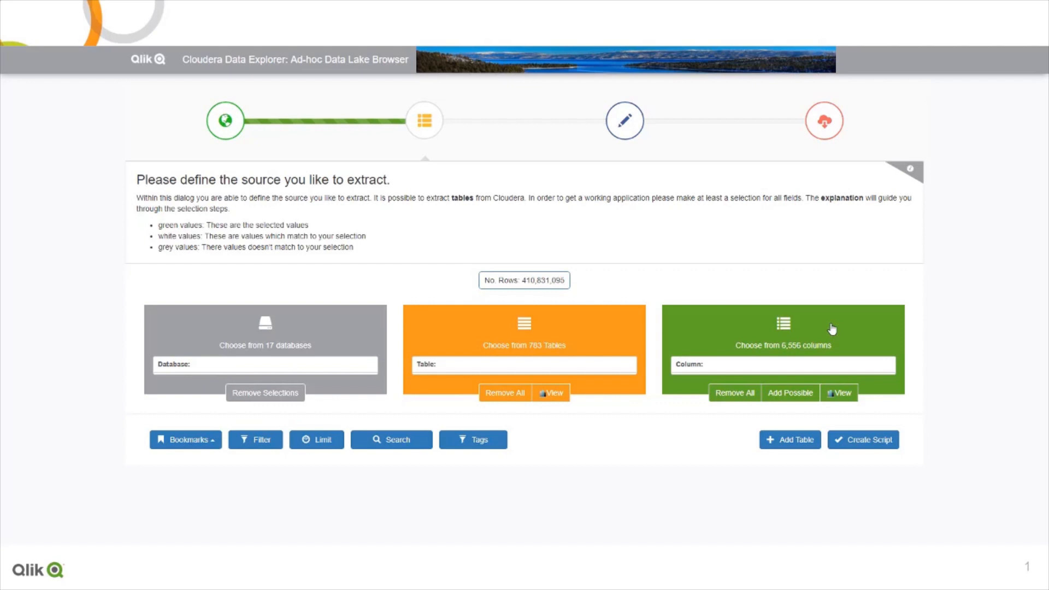
pyautogui.moveTo(385, 228)
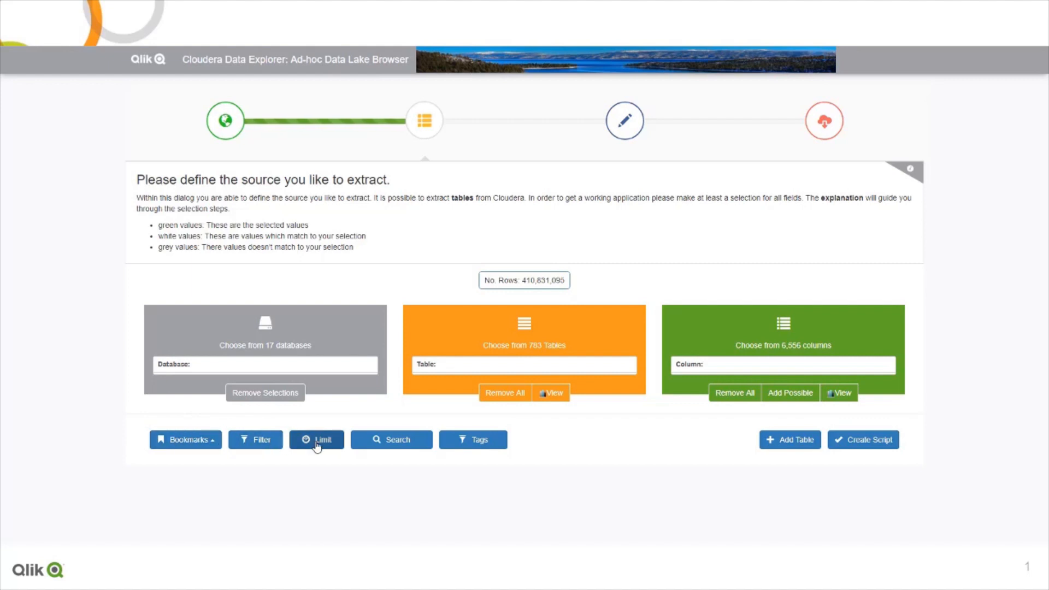
pyautogui.moveTo(473, 439)
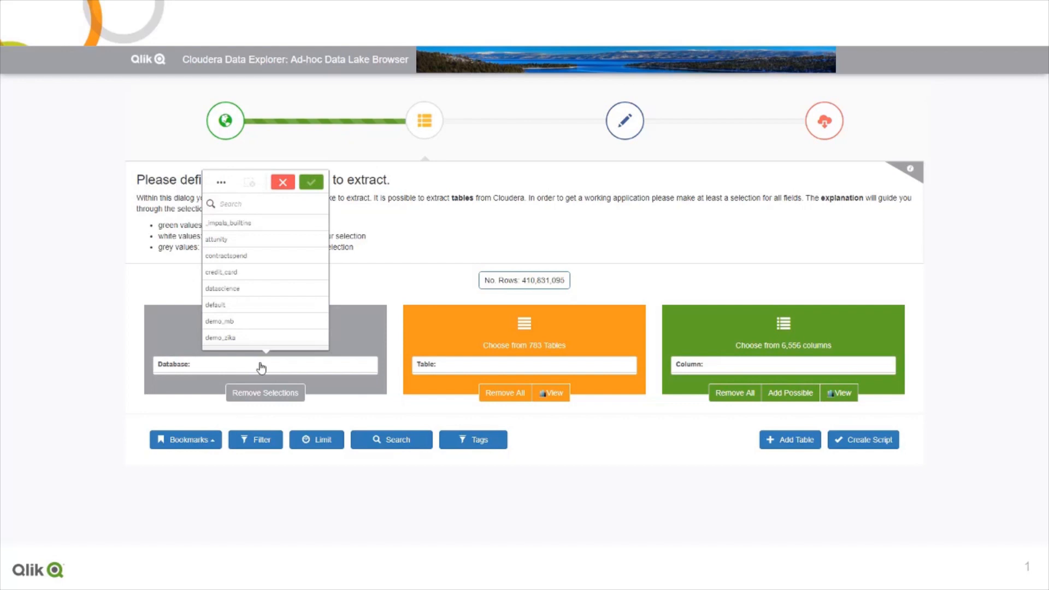
pyautogui.write('qlik')
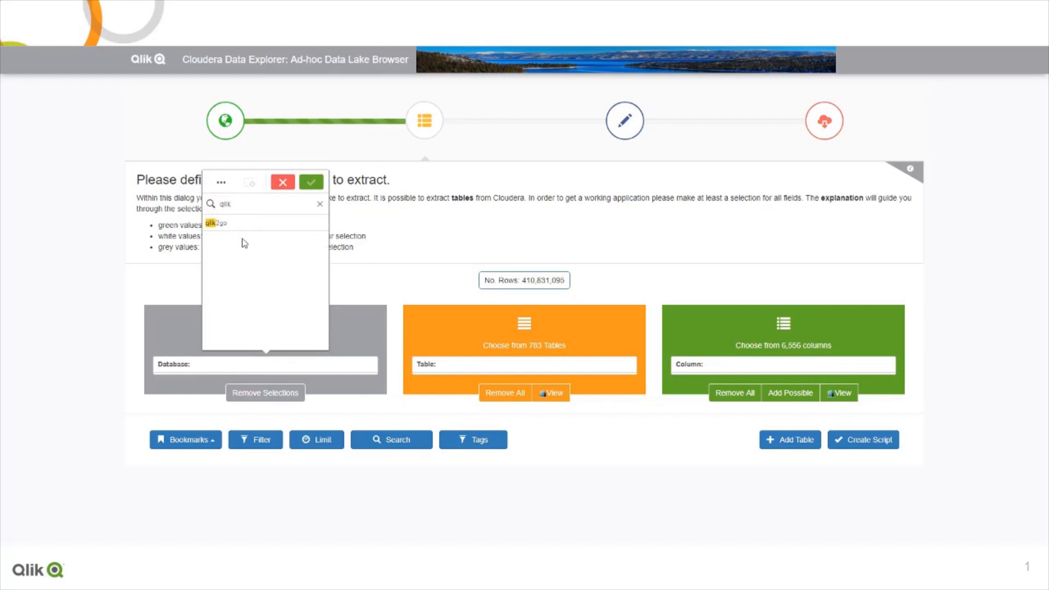
pyautogui.click(310, 183)
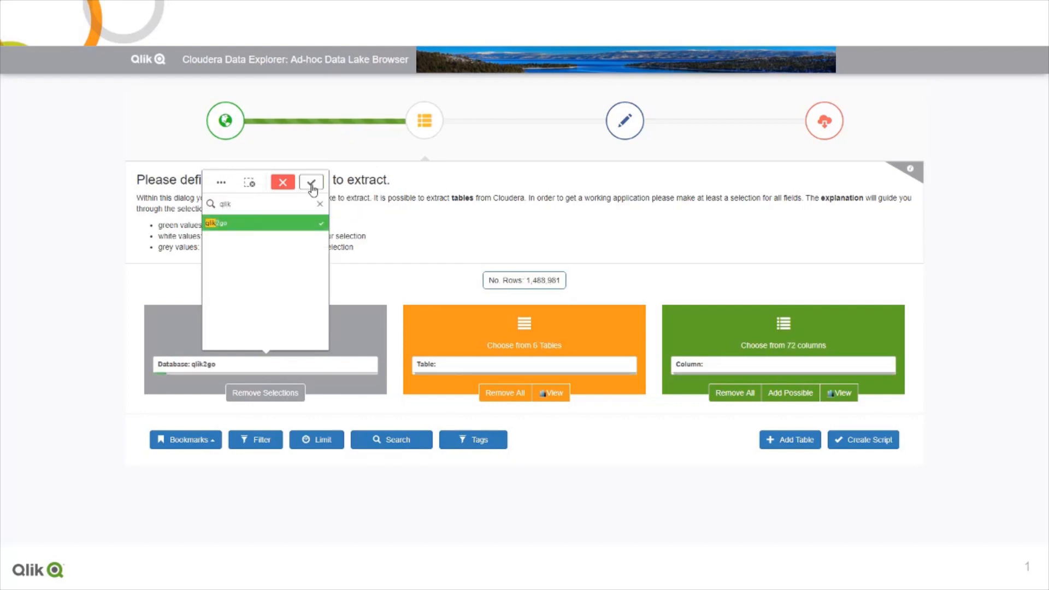
pyautogui.click(312, 183)
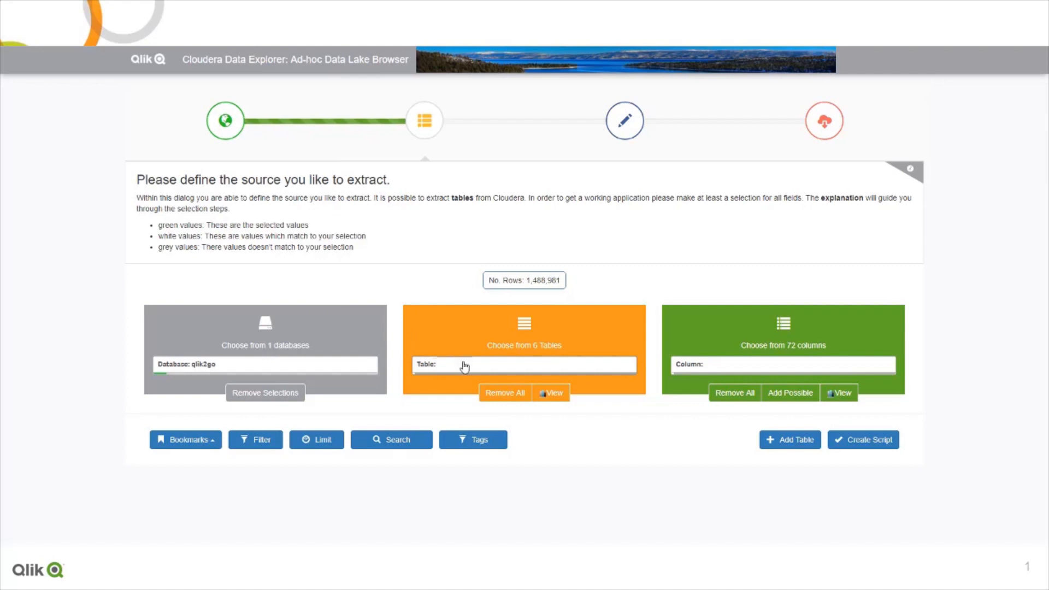
# Choose the customers_v5 table and include all 28 possible columns.
pyautogui.click(523, 365)
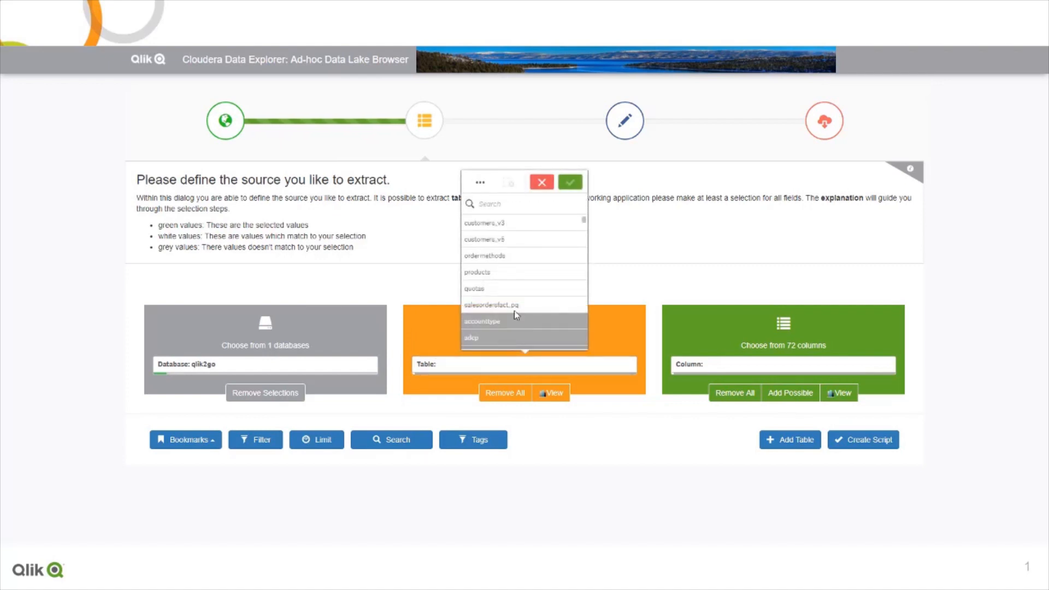
pyautogui.click(485, 239)
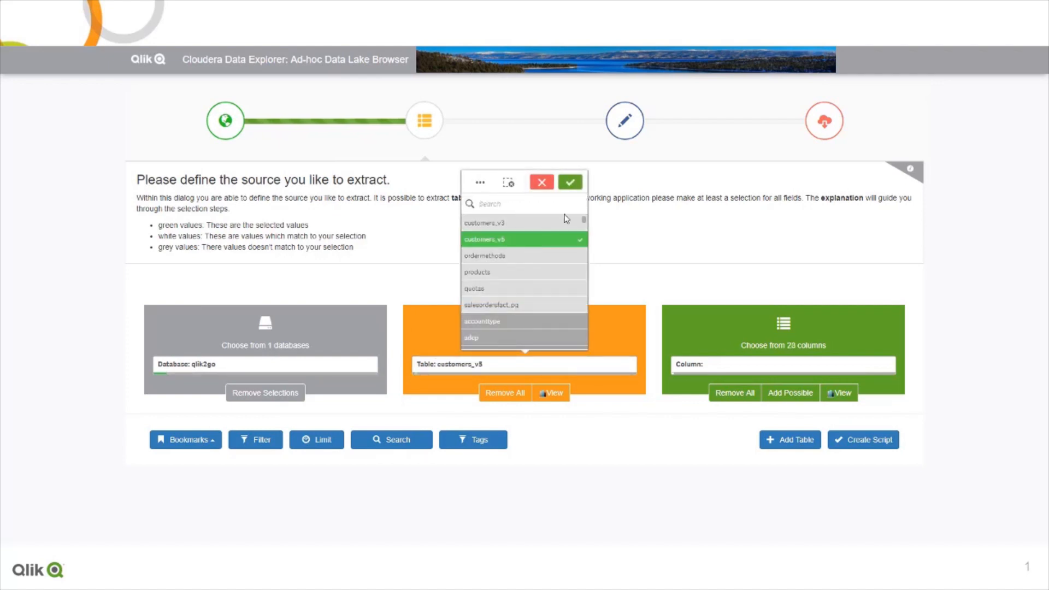
pyautogui.click(569, 182)
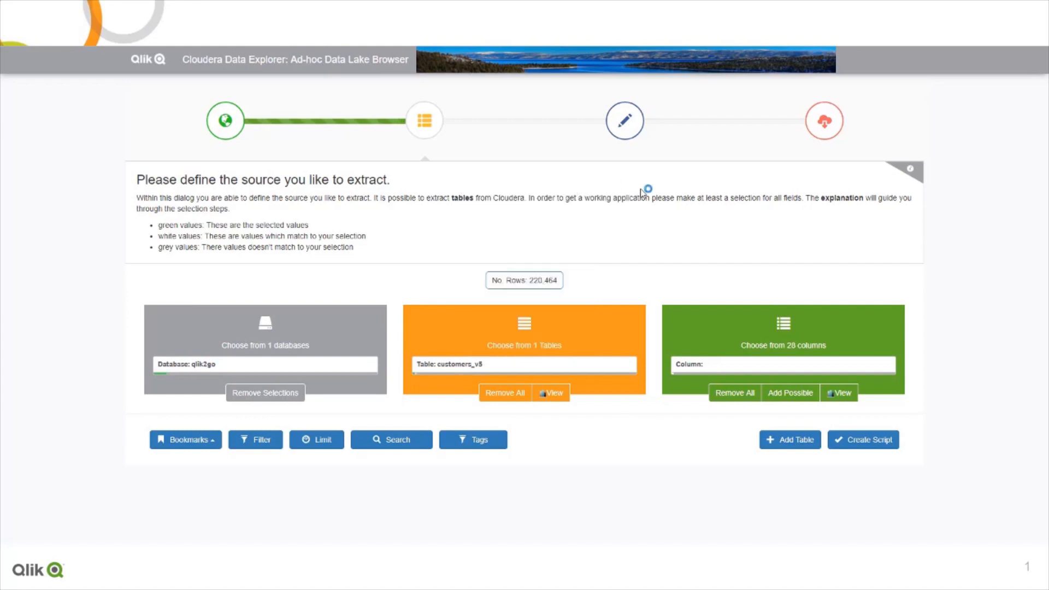
pyautogui.click(782, 364)
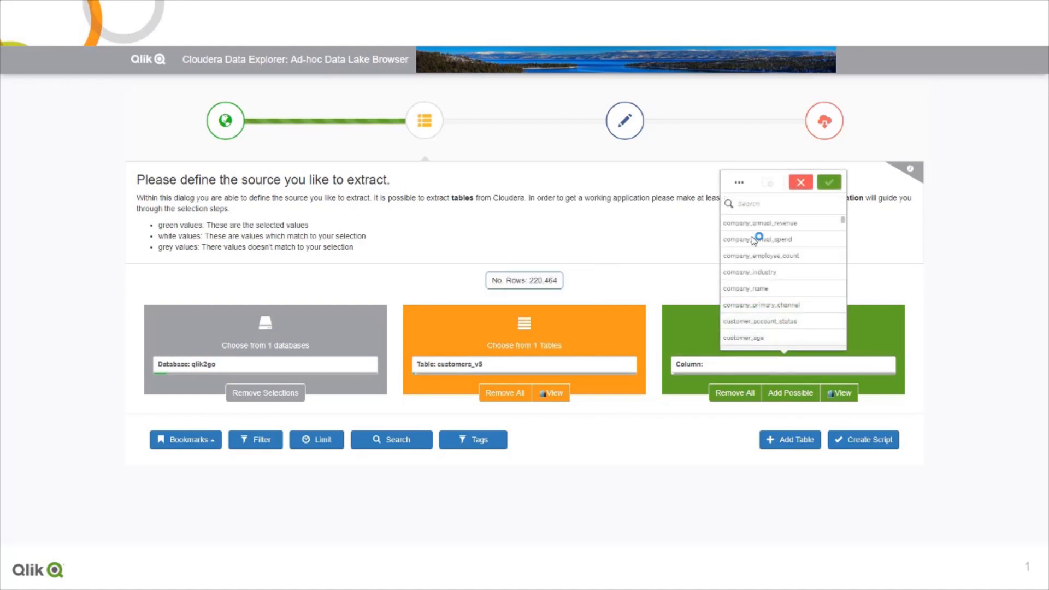
pyautogui.scroll(-3)
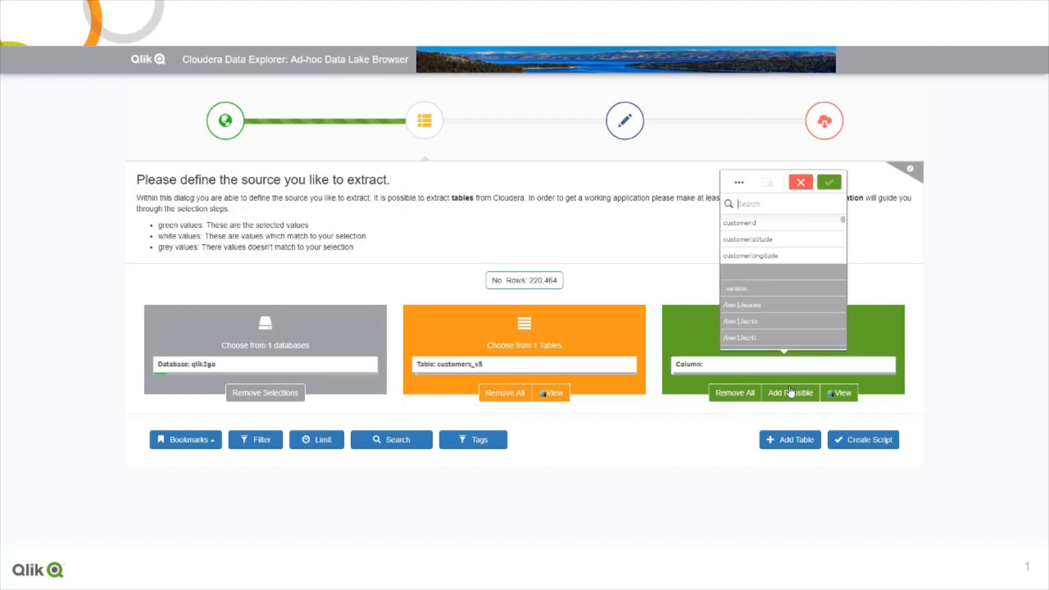
pyautogui.click(789, 392)
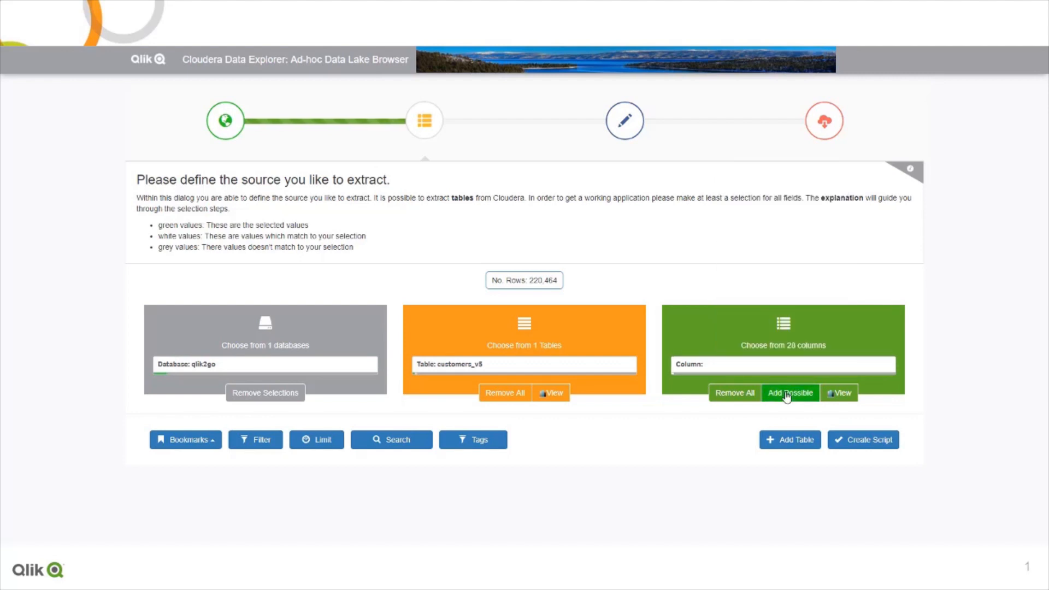
pyautogui.click(789, 393)
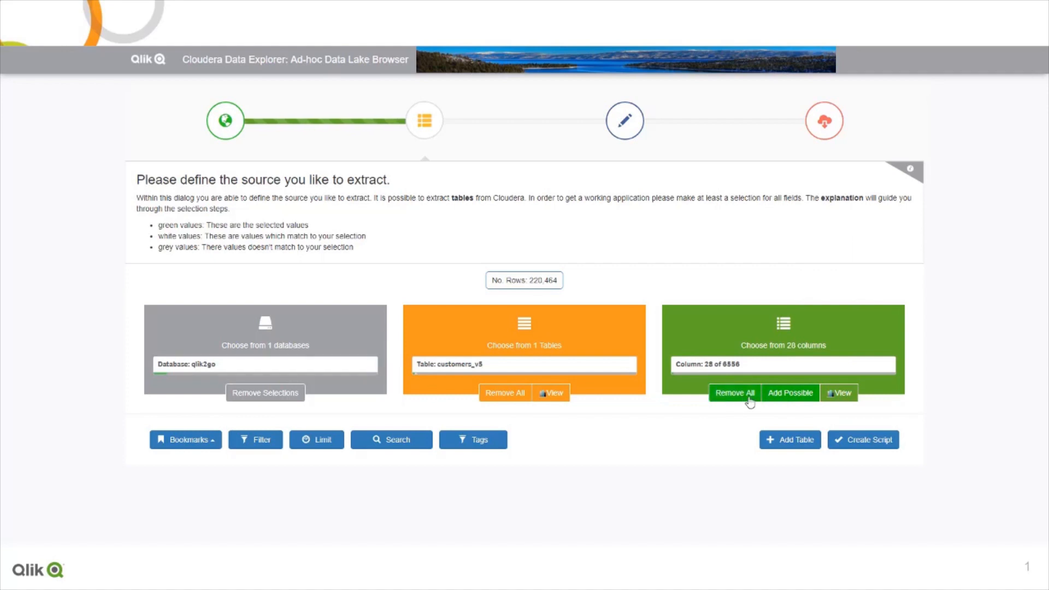
pyautogui.moveTo(789, 439)
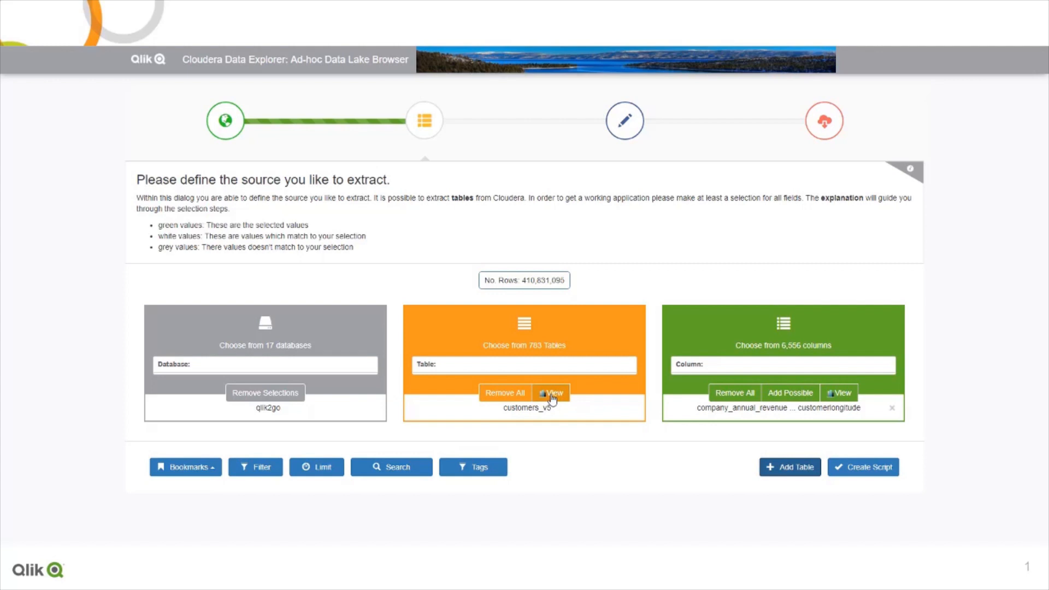
# Apply the corp-recommended Product Table bookmark selecting qlik2go's products table.
pyautogui.click(186, 466)
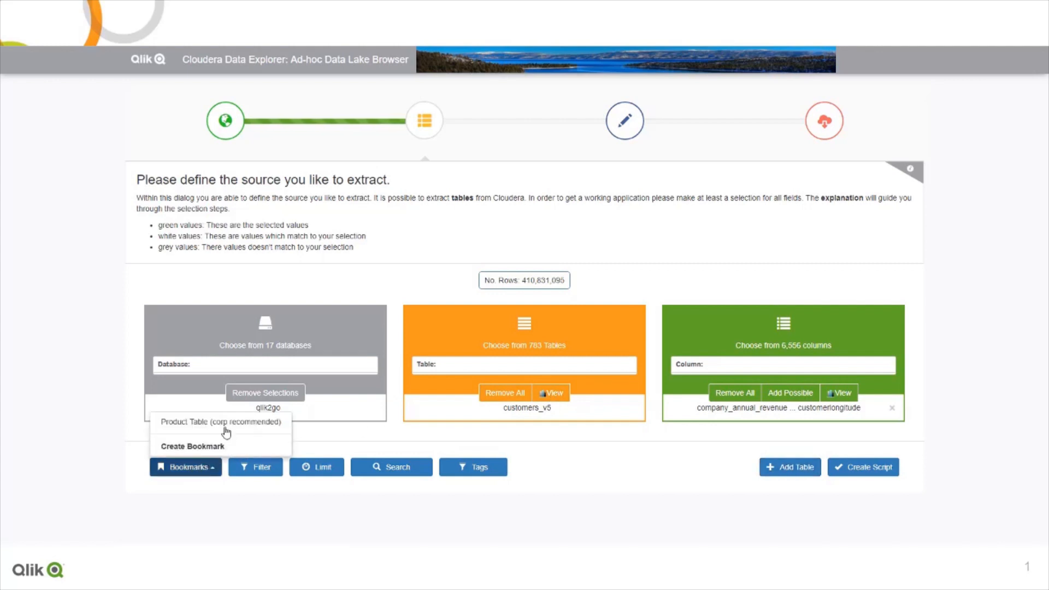
pyautogui.click(219, 421)
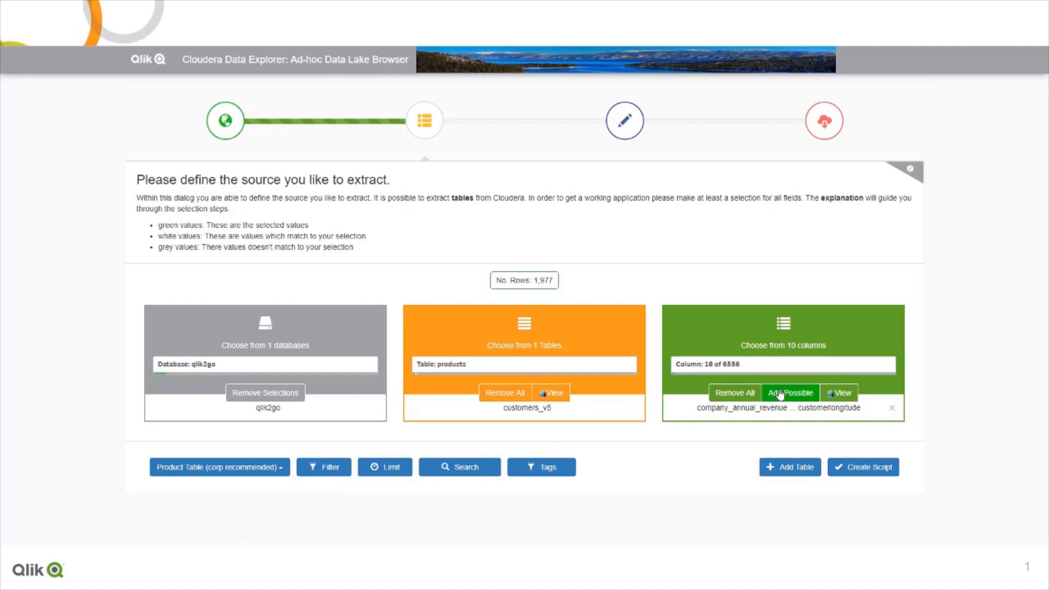
pyautogui.moveTo(765, 379)
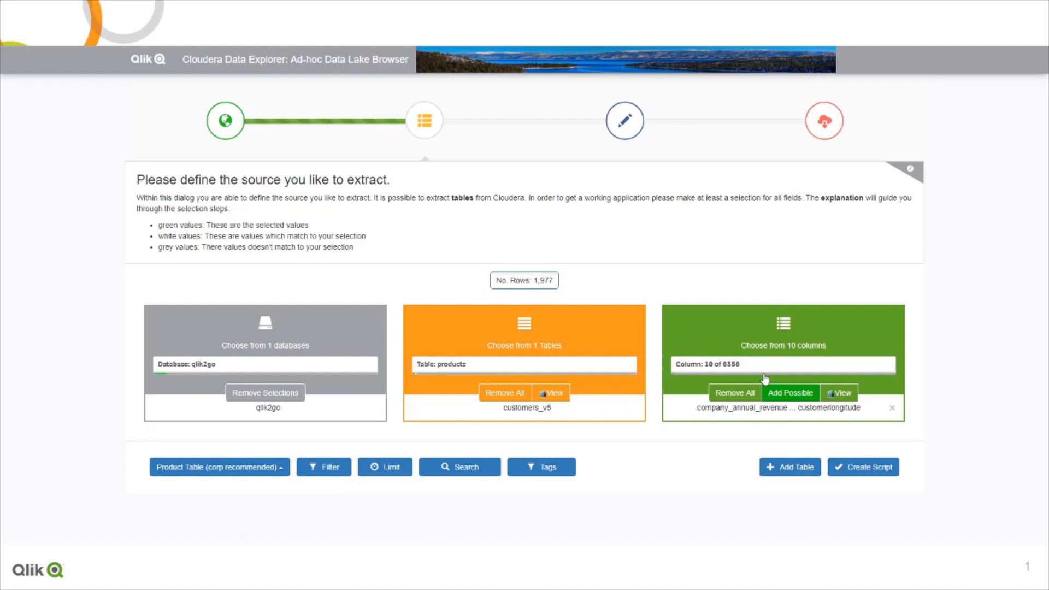
pyautogui.moveTo(786, 401)
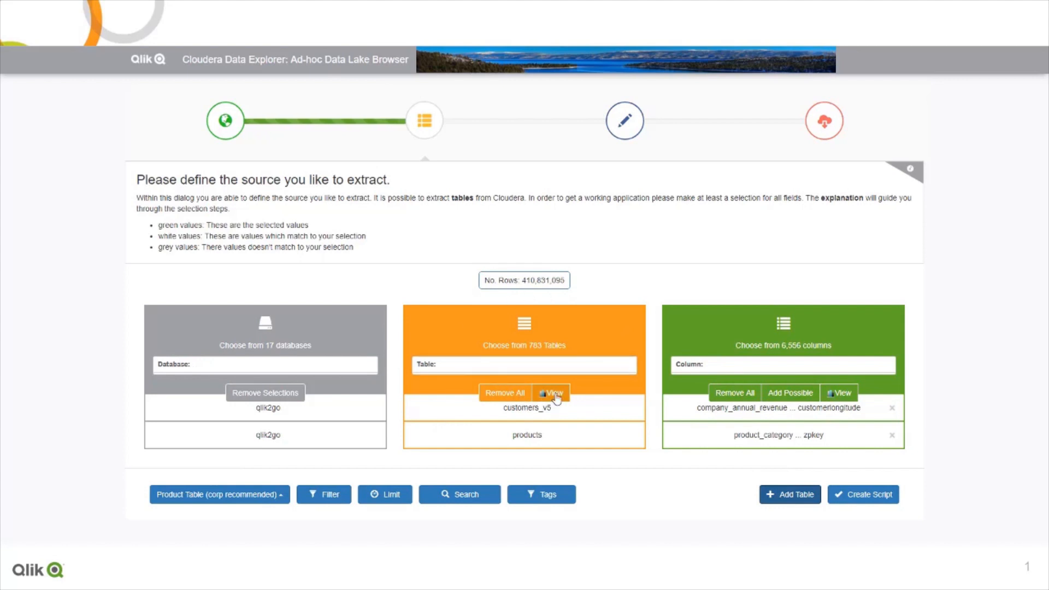
# Review the record-count distribution chart across qlik2go tables and close it.
pyautogui.click(551, 392)
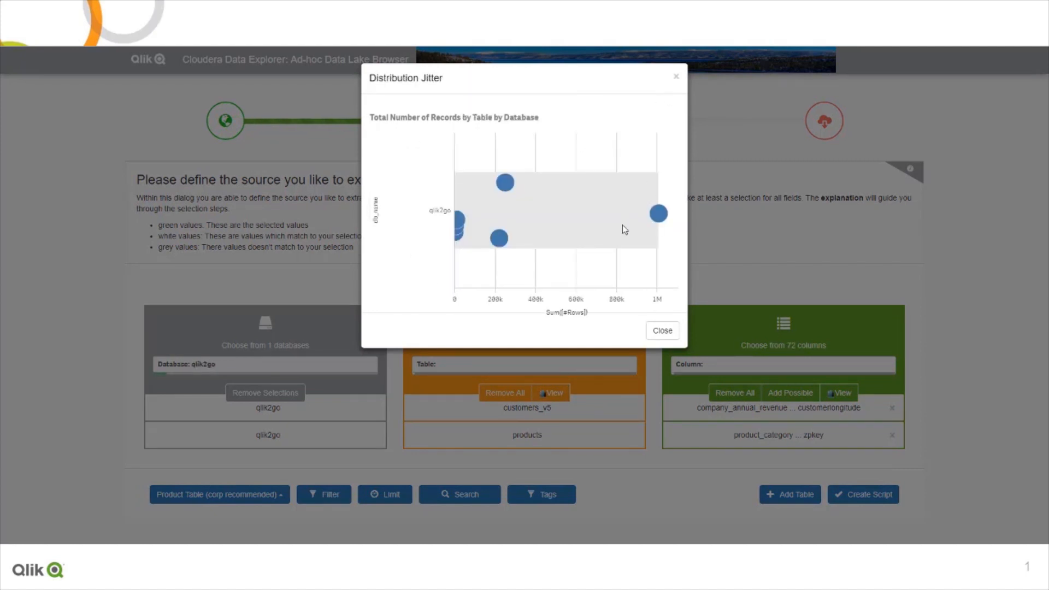
pyautogui.moveTo(568, 204)
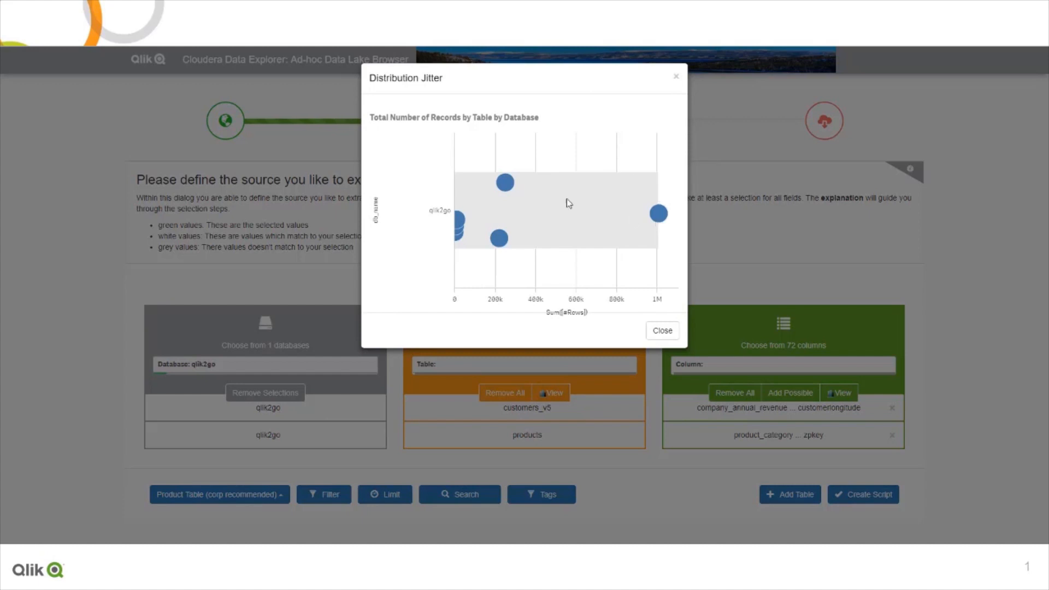
pyautogui.moveTo(500, 243)
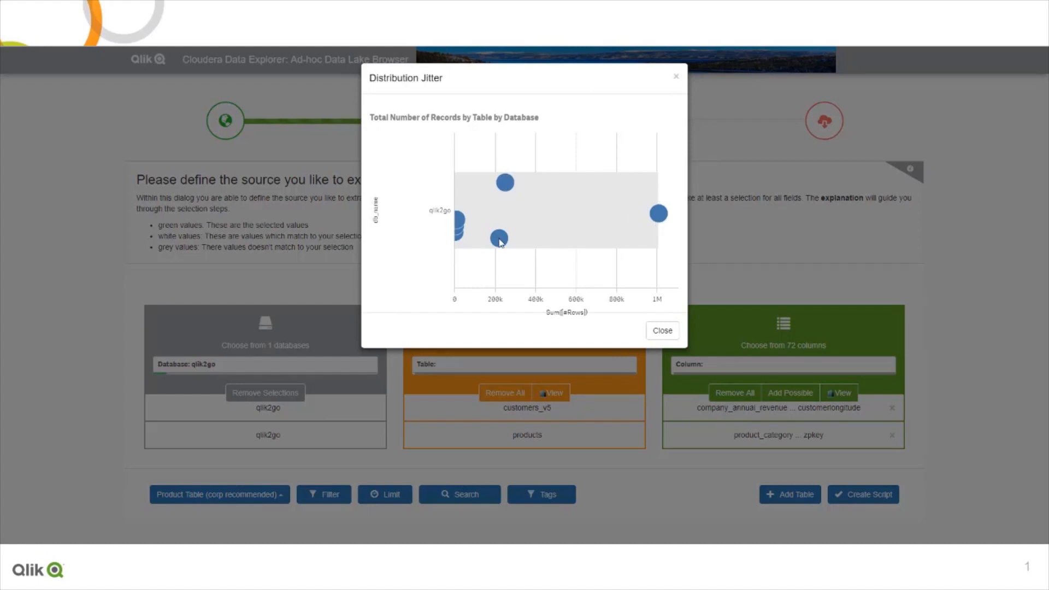
pyautogui.click(661, 330)
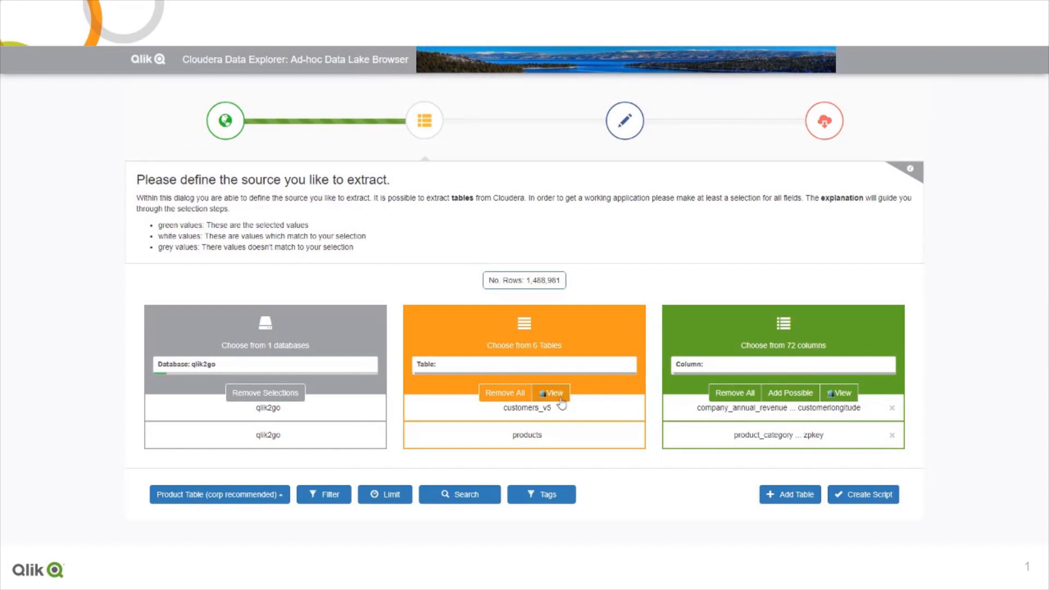
# Filter tables by metadata tag and select salesordersfact_pq, closing its distribution chart.
pyautogui.click(541, 494)
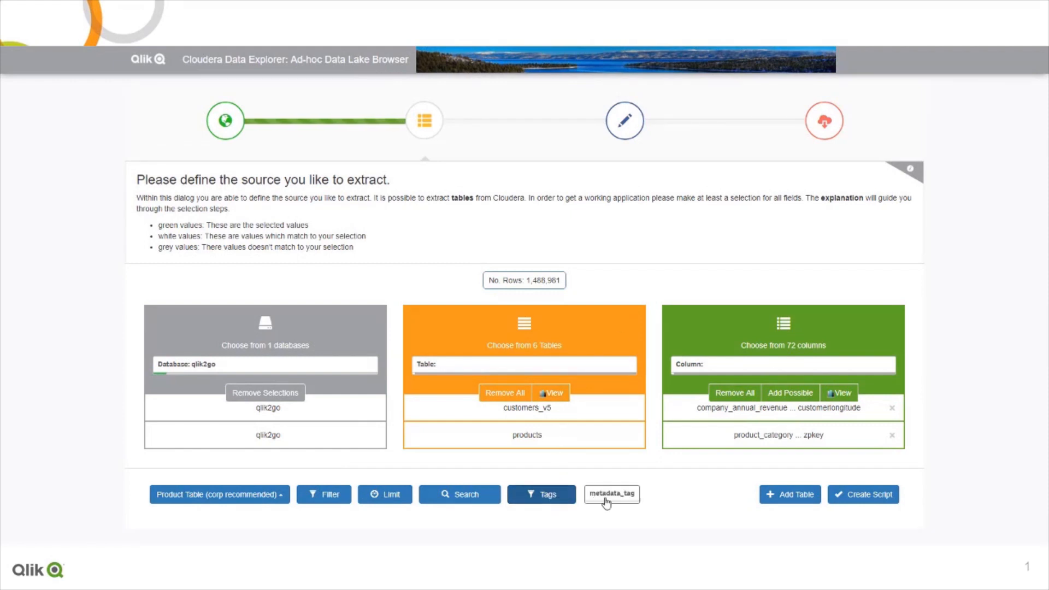
pyautogui.click(611, 494)
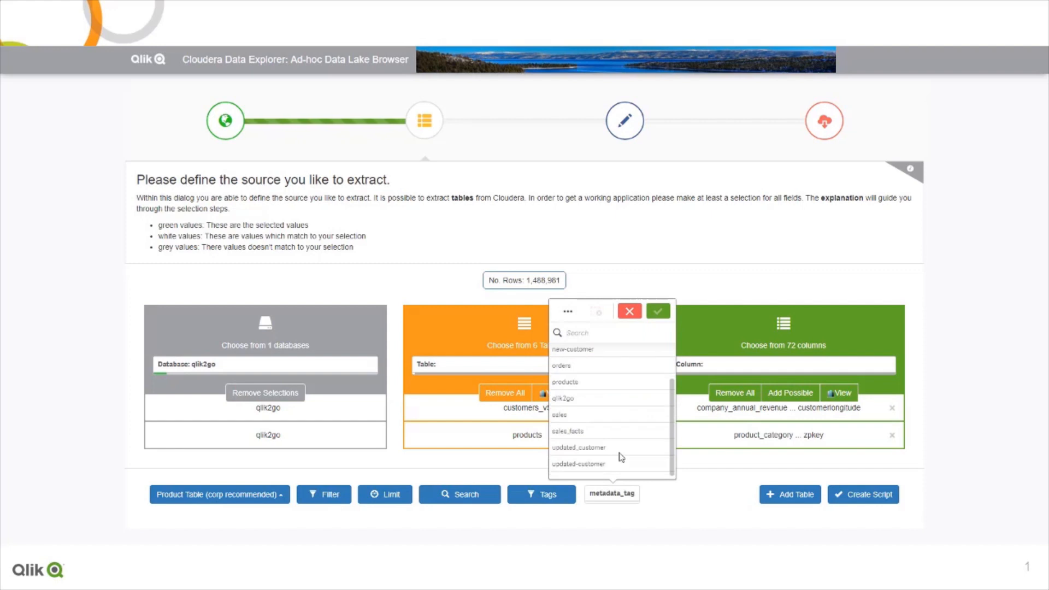
pyautogui.click(595, 430)
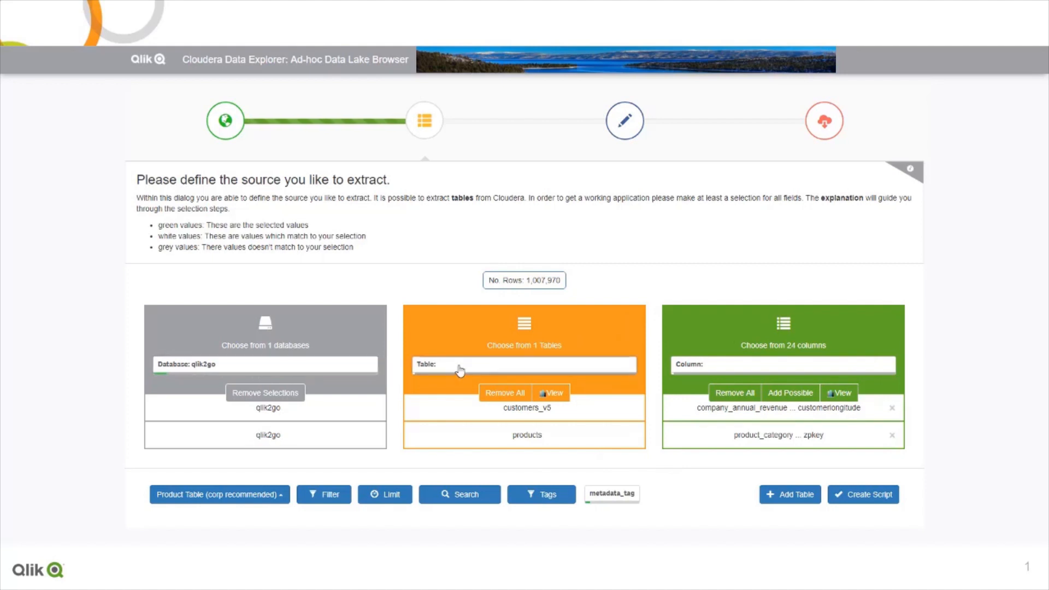
pyautogui.click(523, 365)
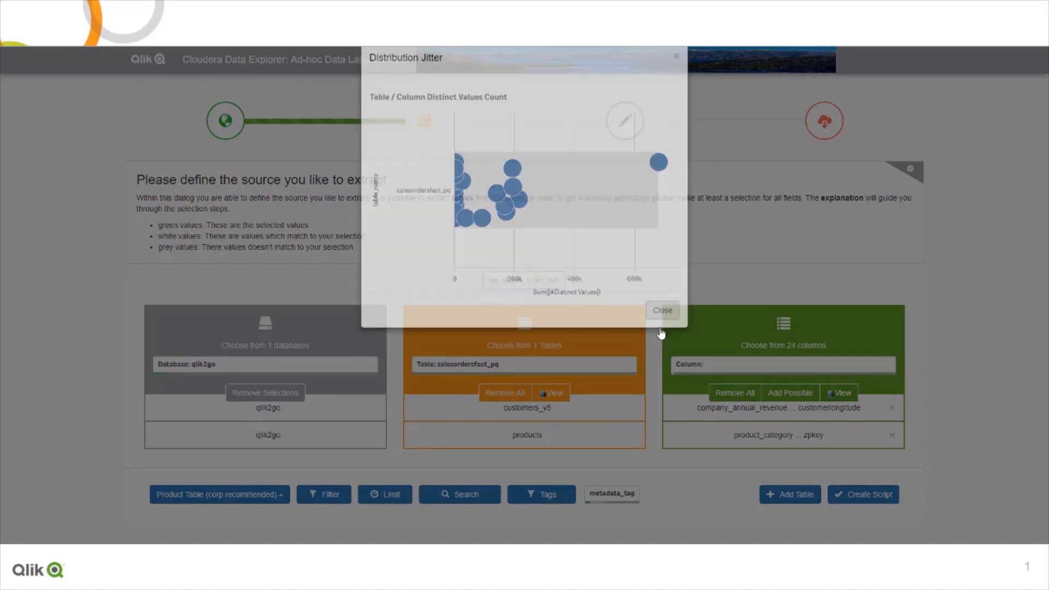
pyautogui.click(661, 309)
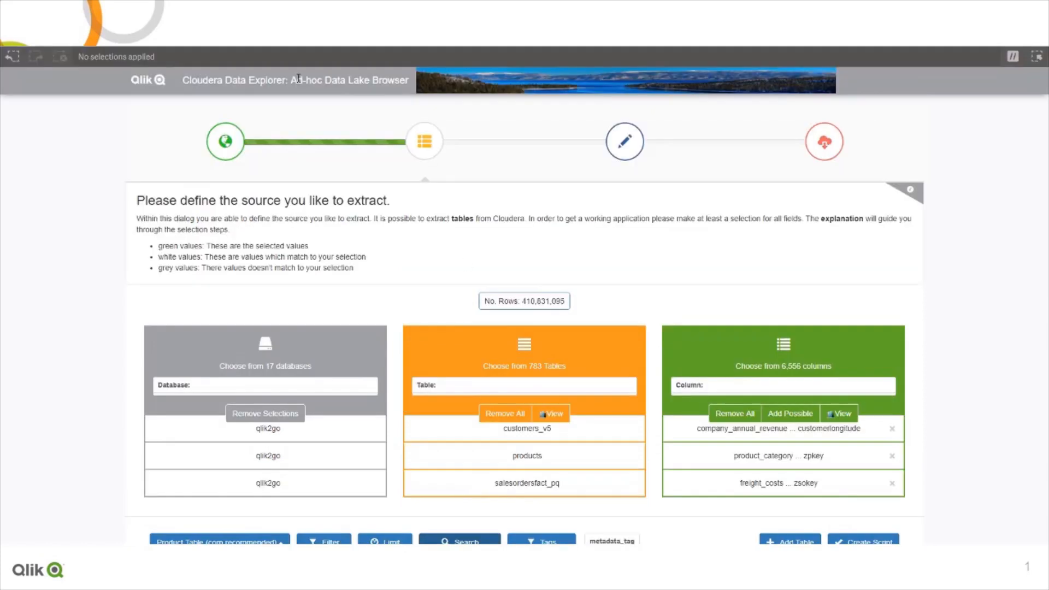
# Smart-search the data for qlik2Go and customer to list matching tables and fields.
pyautogui.click(1012, 56)
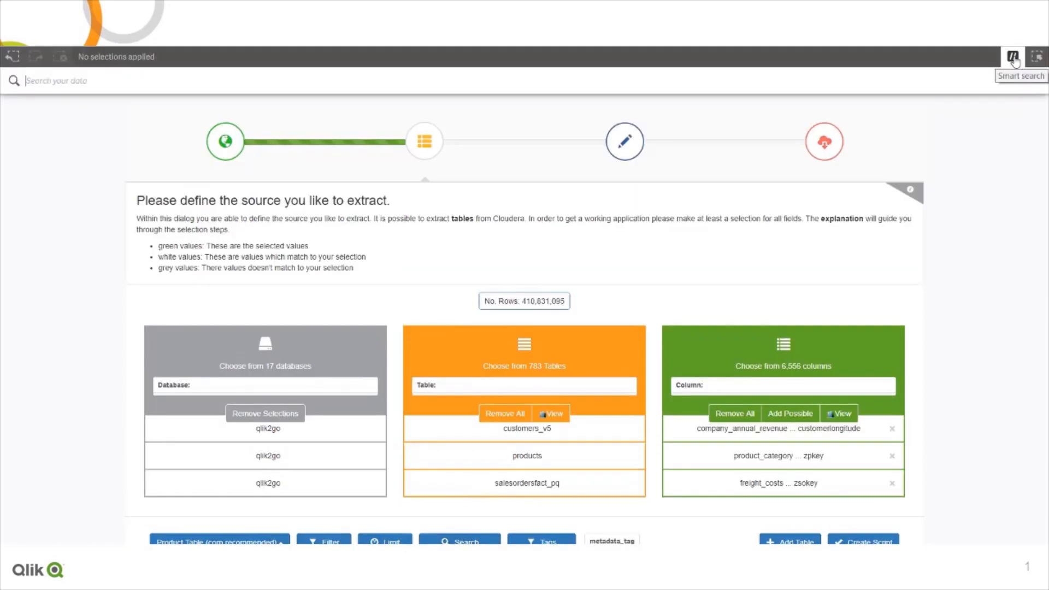
pyautogui.write('qlik2Go')
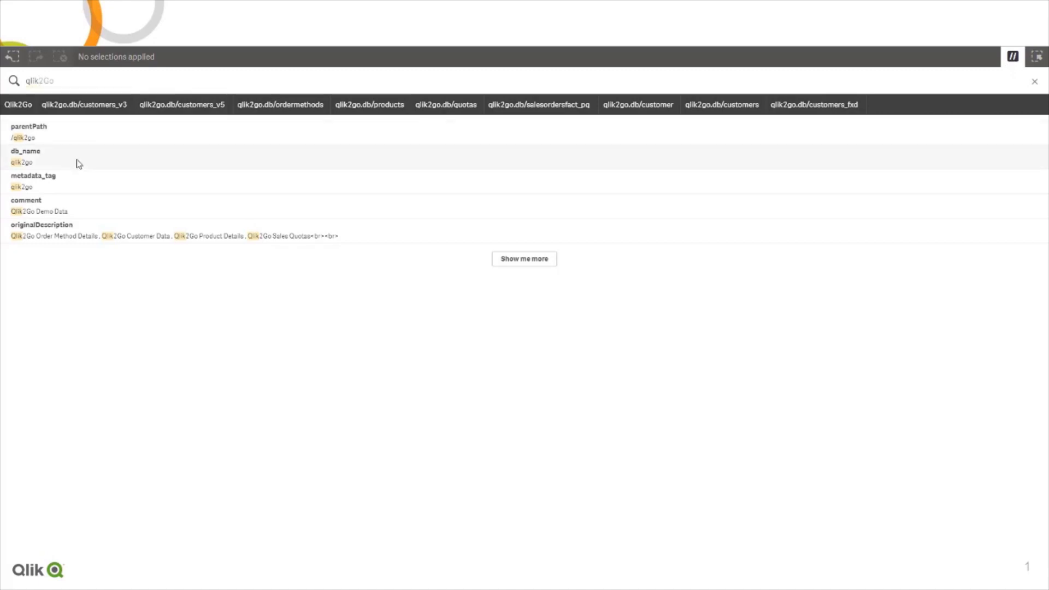
pyautogui.write('customer')
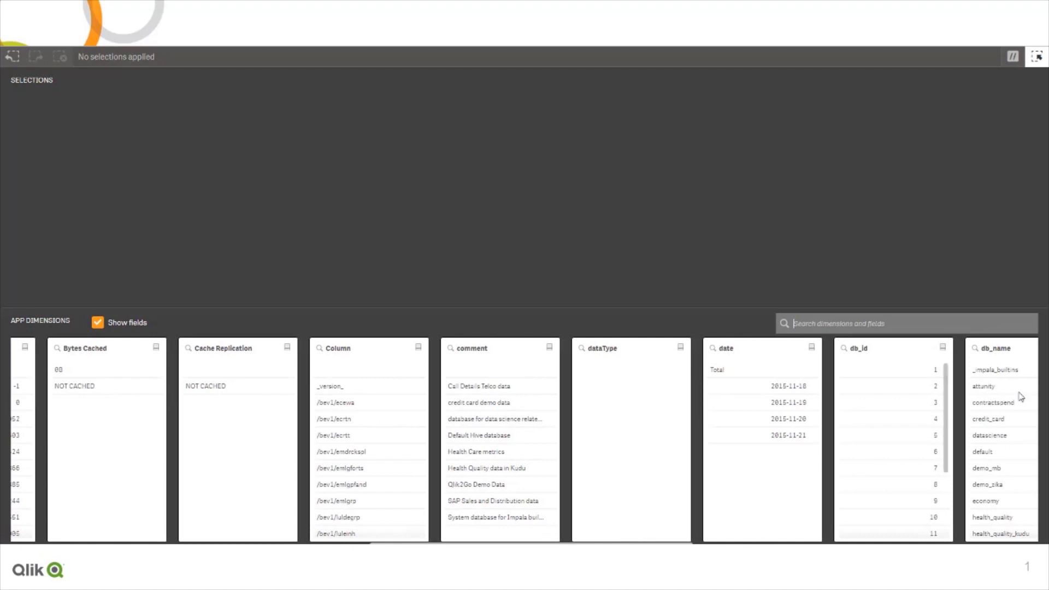
# Back in the explorer, draft a filter on qlik2go-products product_name with value xyz.
pyautogui.click(1035, 56)
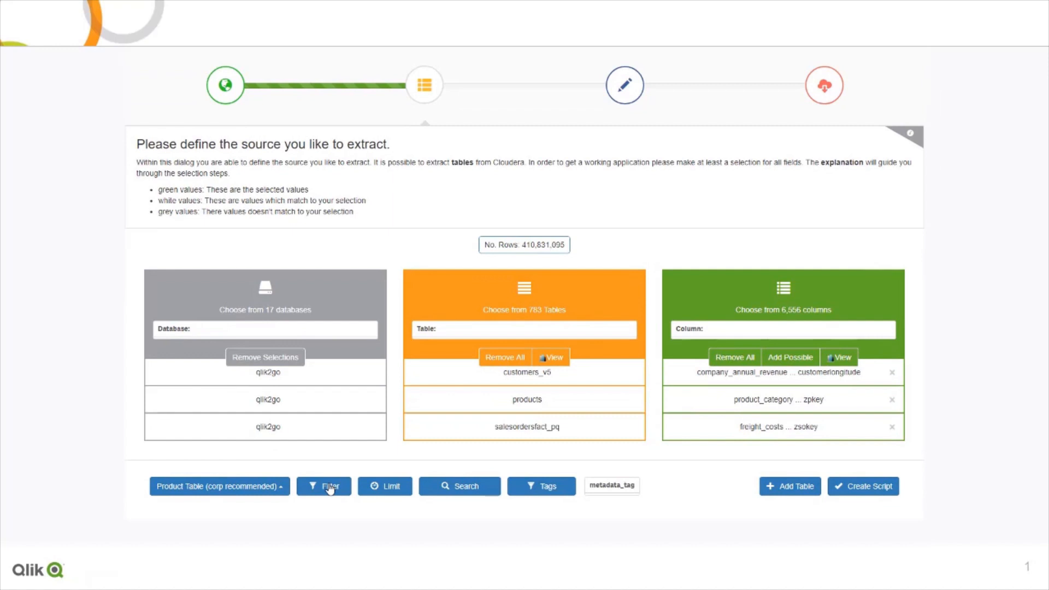
pyautogui.click(323, 485)
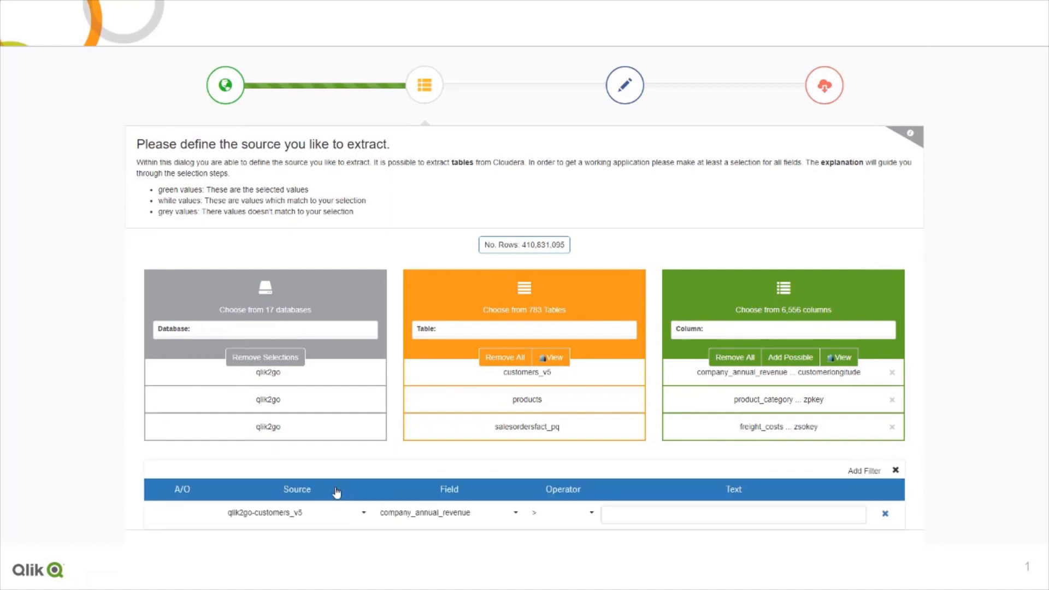
pyautogui.click(296, 512)
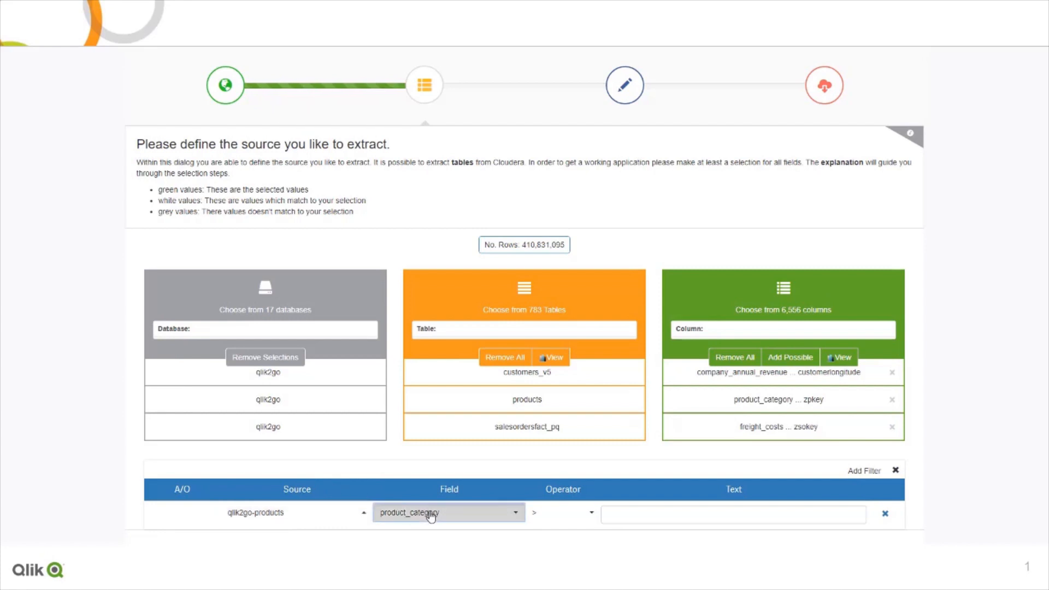
pyautogui.click(448, 513)
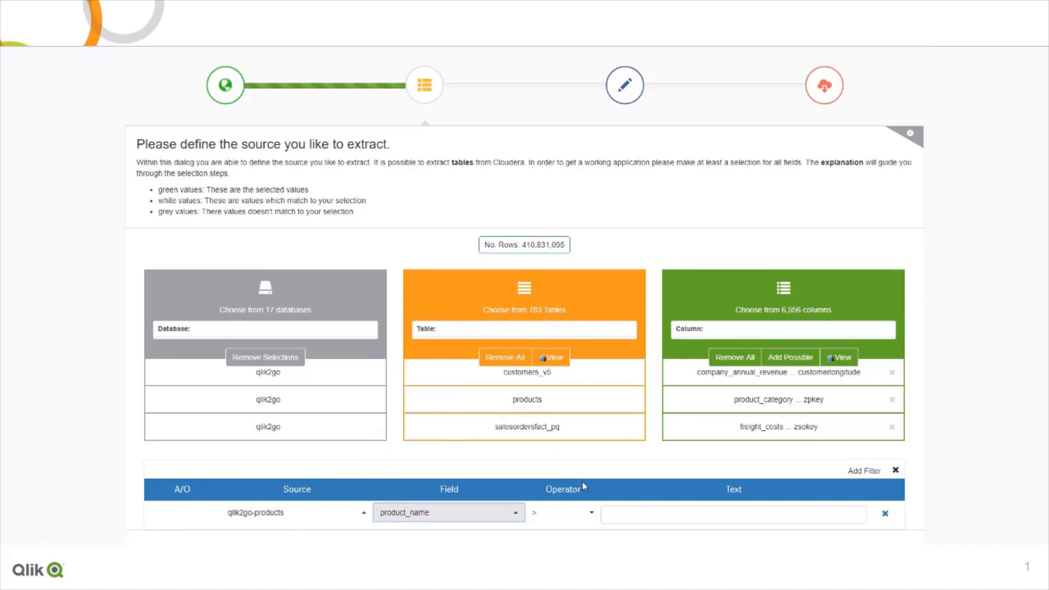
pyautogui.write('xyz')
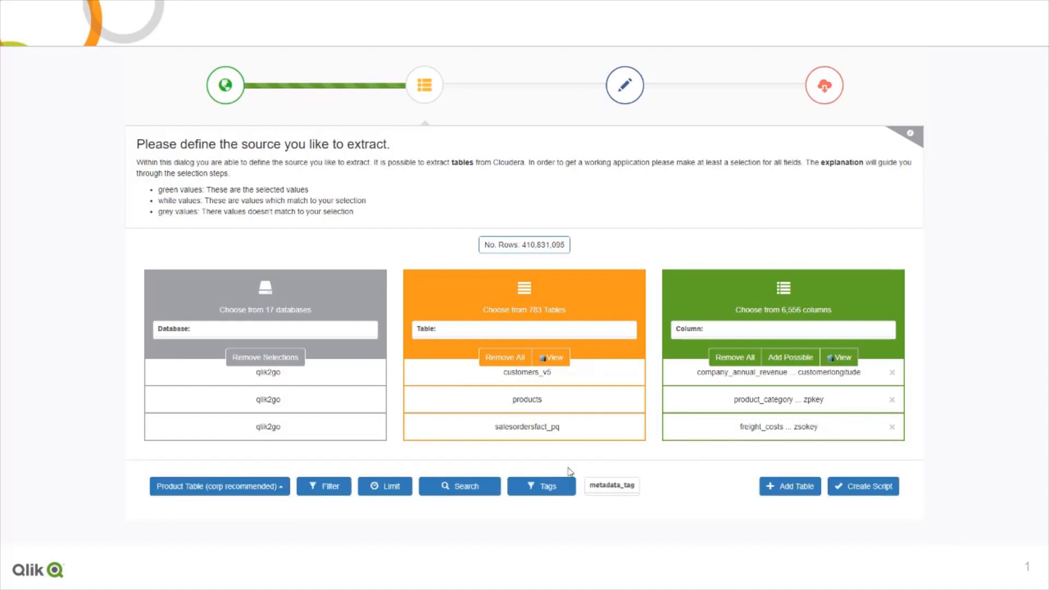
# Set a 1,000,000-row limit on the data retrieved from Cloudera.
pyautogui.click(383, 487)
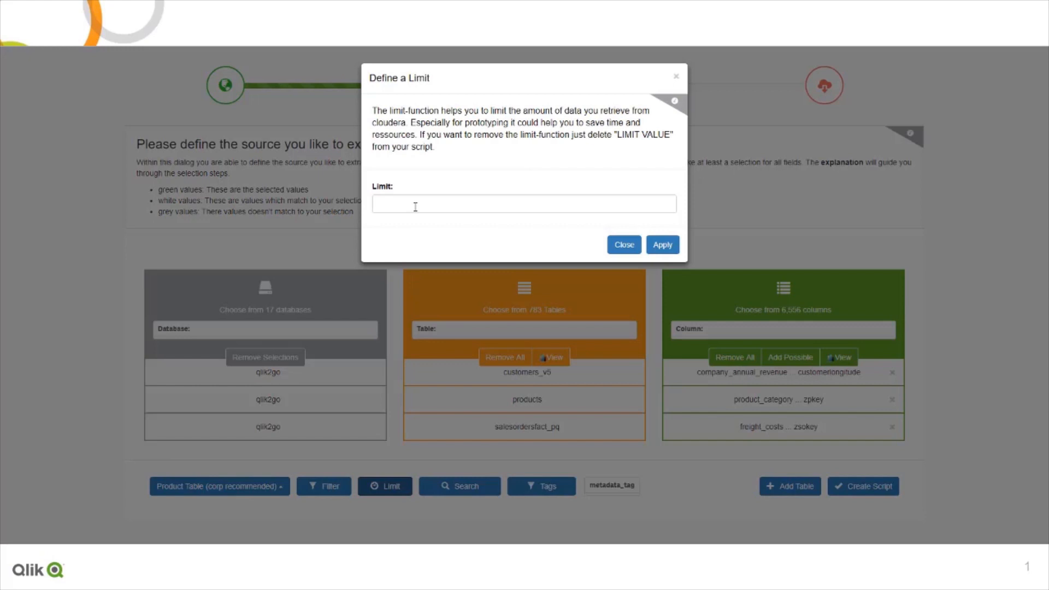
pyautogui.write('1000000')
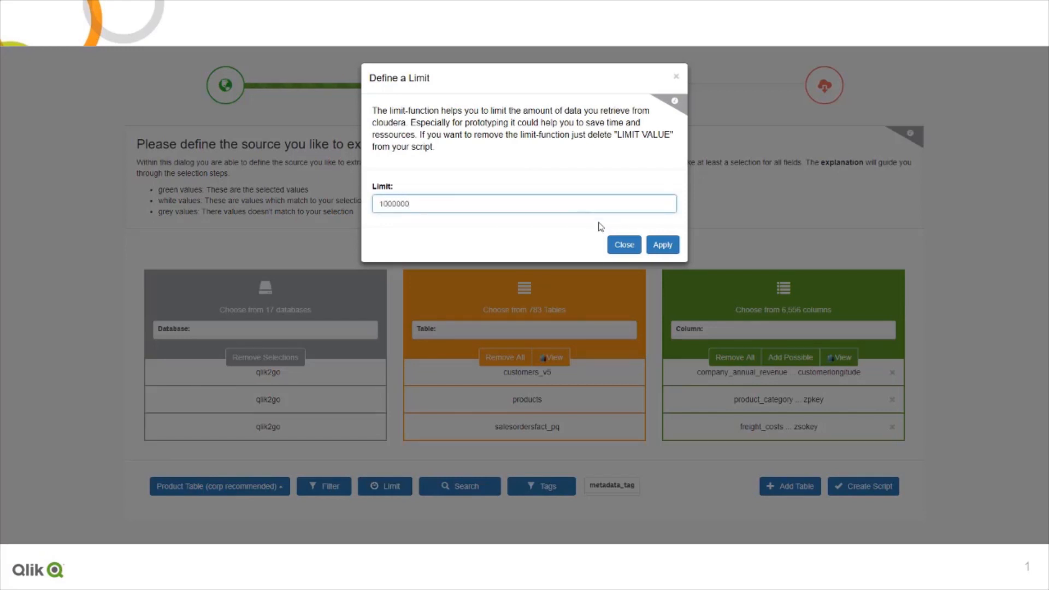
pyautogui.click(662, 244)
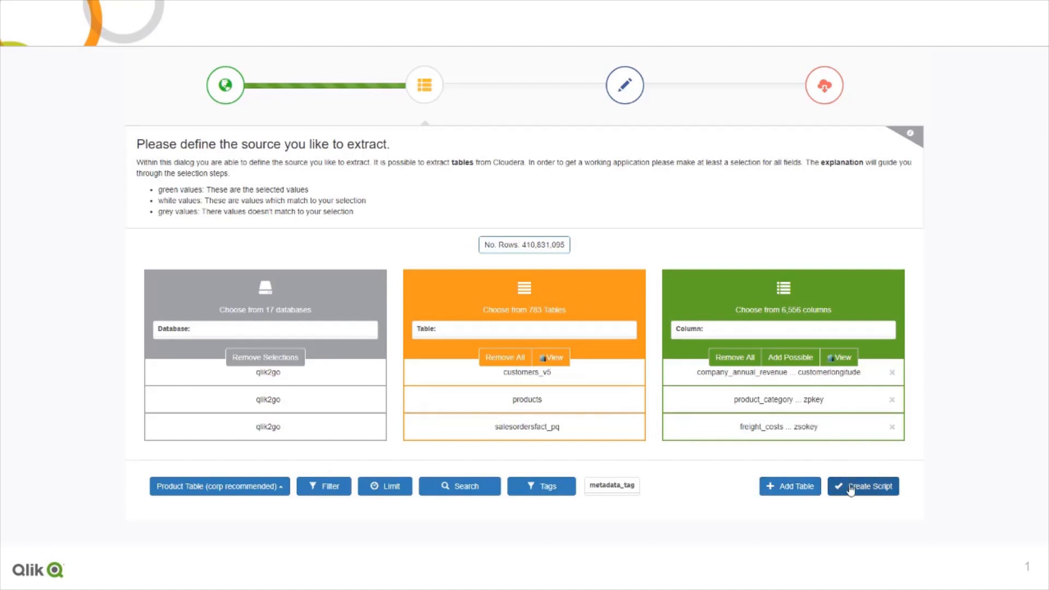
# Generate the load script for the three tables and apply the selected tables.
pyautogui.click(862, 486)
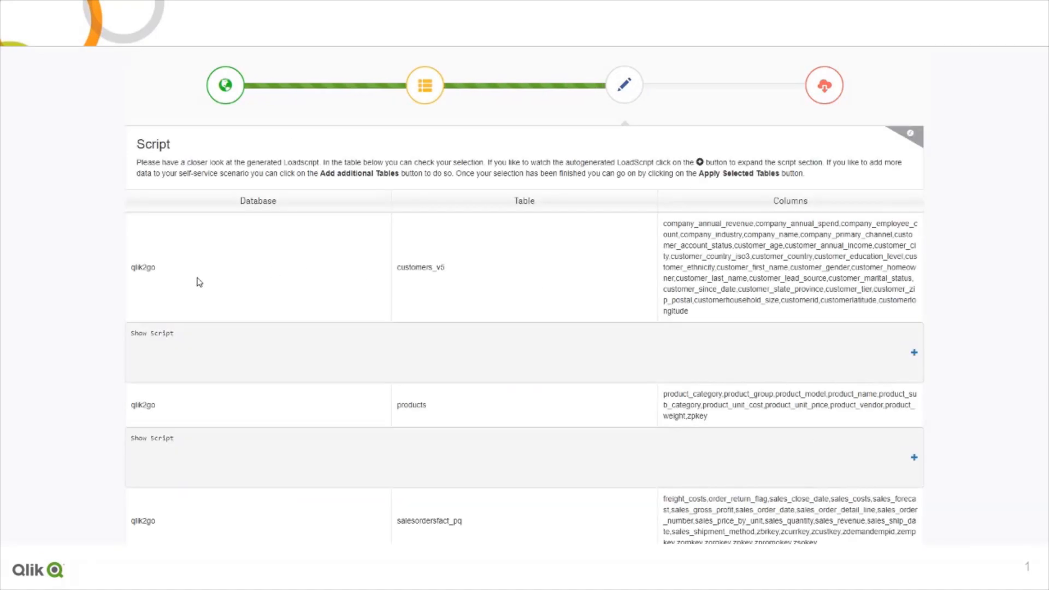
pyautogui.scroll(-3)
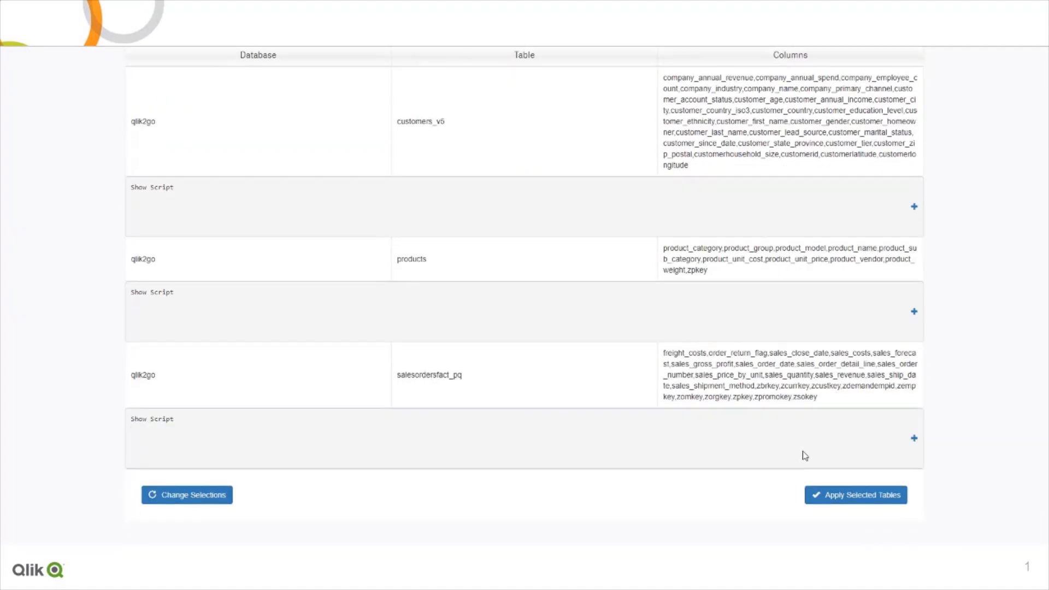
pyautogui.click(854, 494)
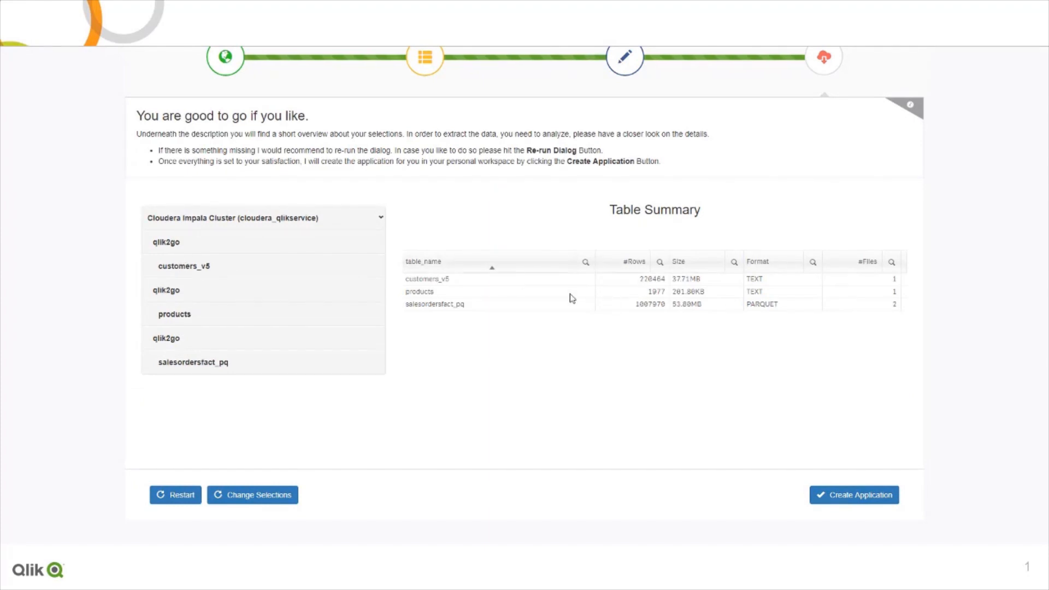
# Show customers_v5 column statistics sorted by distinct values, then reverse the sort.
pyautogui.click(183, 266)
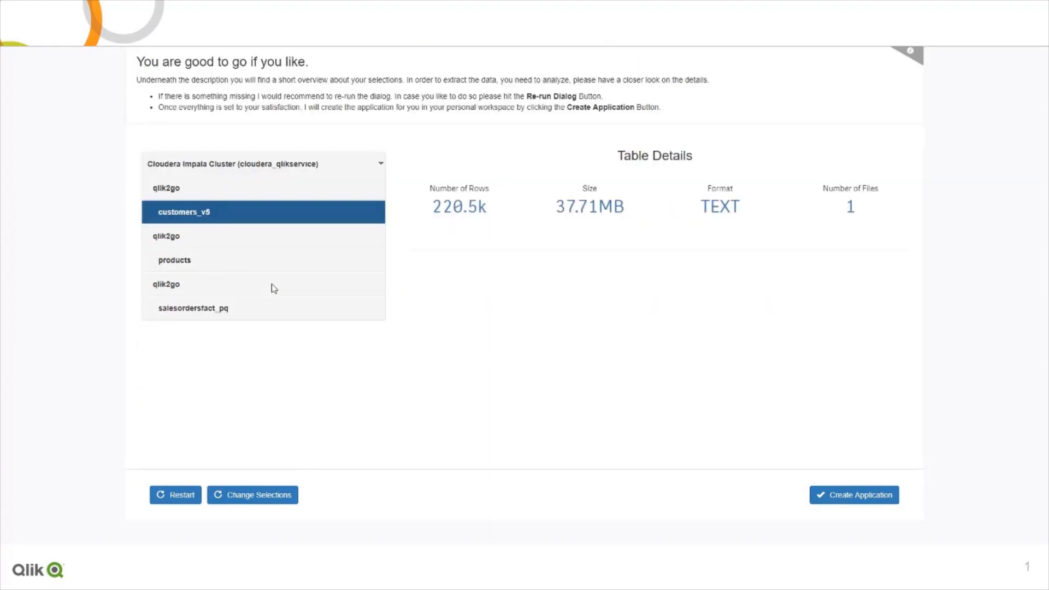
pyautogui.click(183, 210)
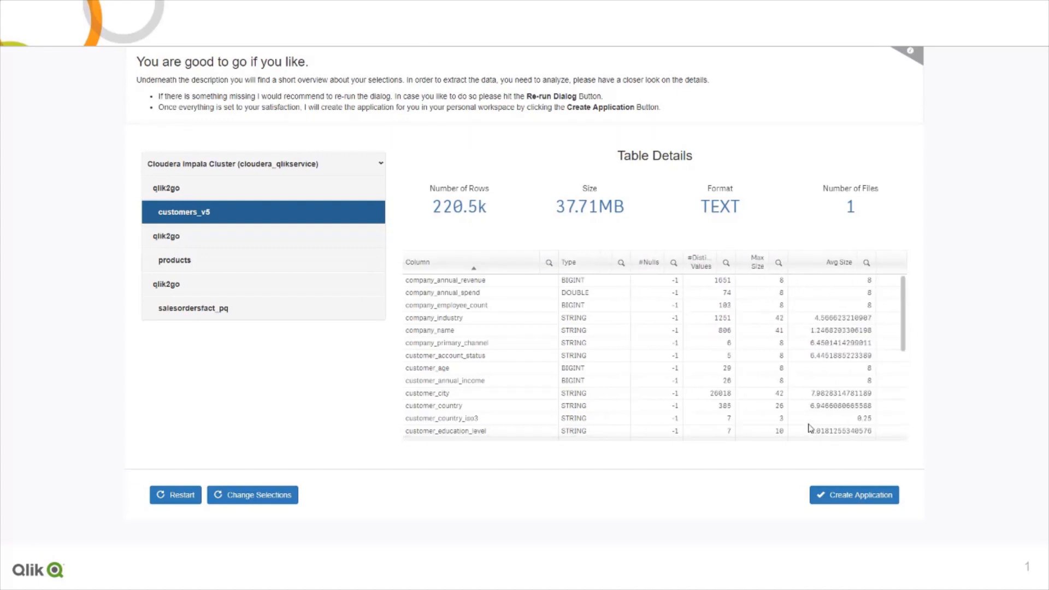
pyautogui.click(699, 262)
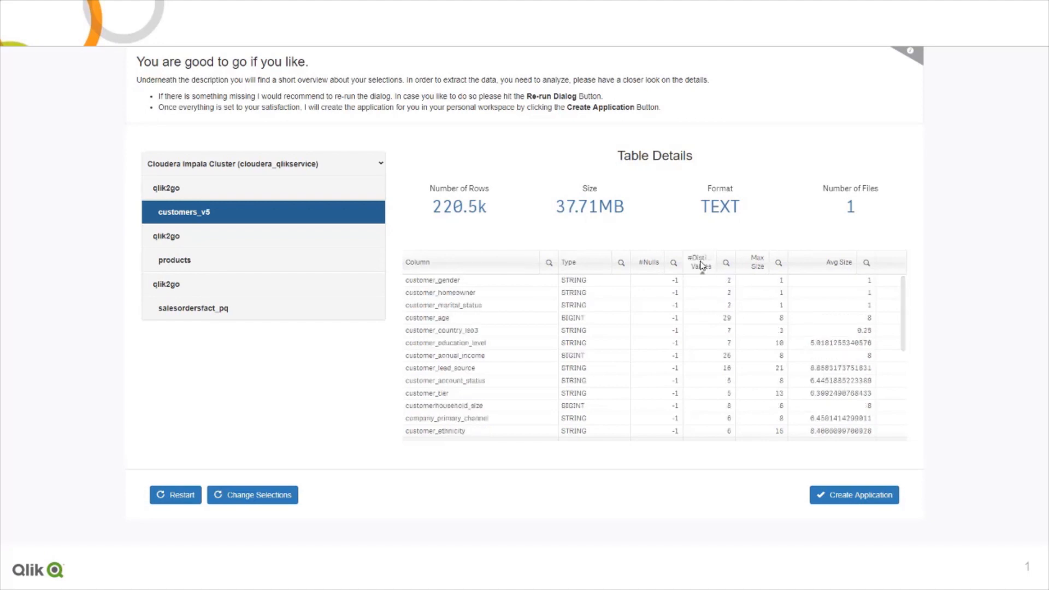
pyautogui.click(699, 261)
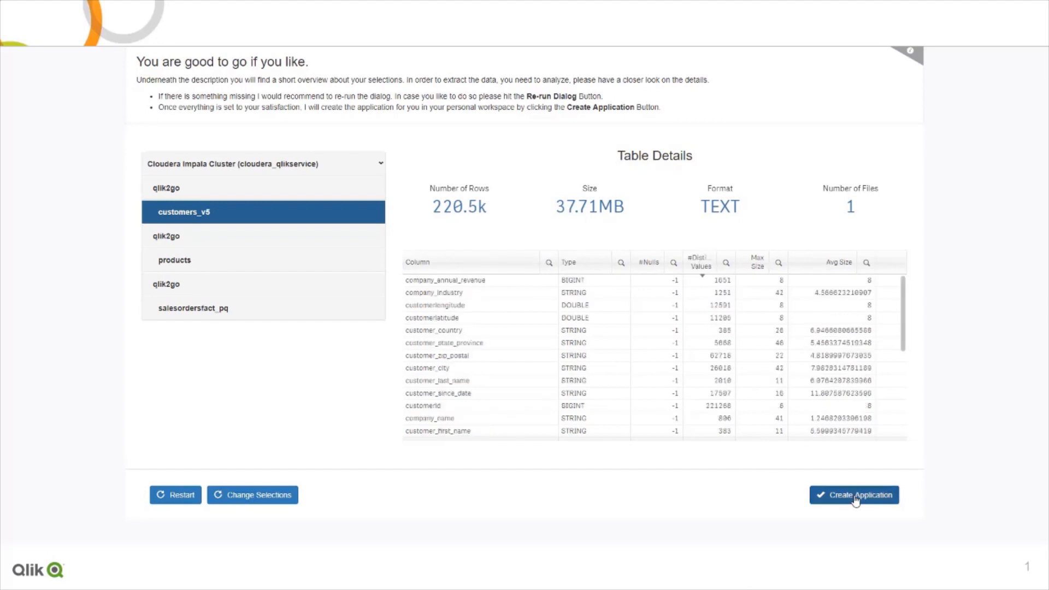
# Create the app from the selected tables and open its Data manager with products, salesordersfact_pq and customers_v5.
pyautogui.click(853, 494)
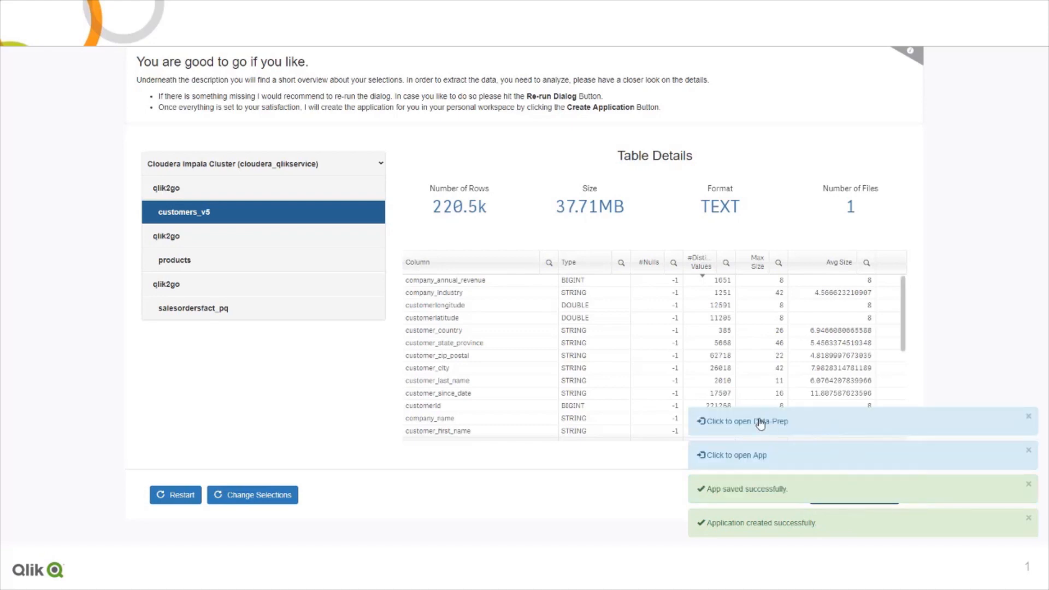
pyautogui.click(736, 455)
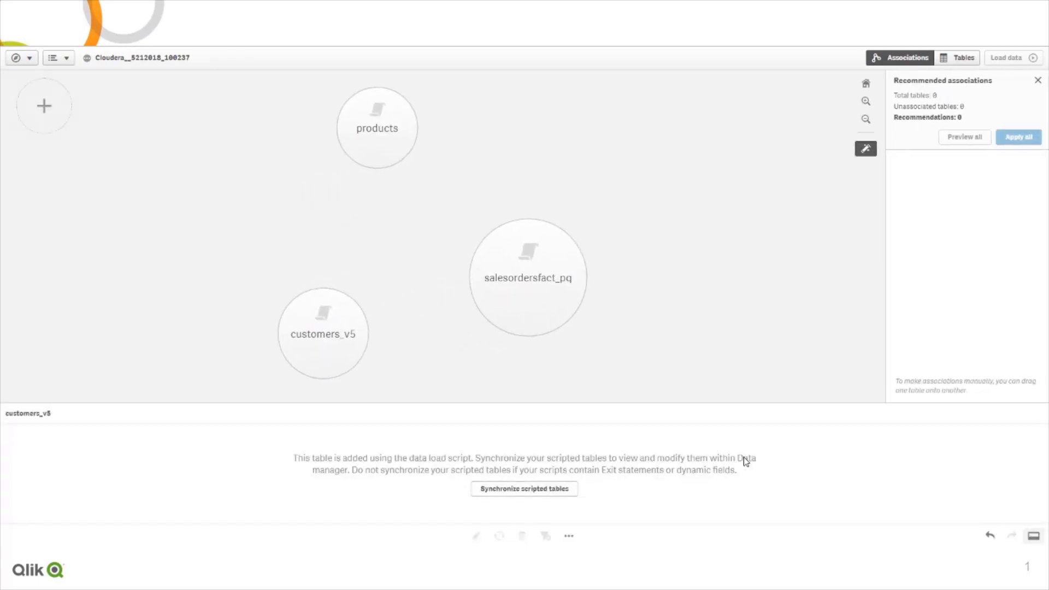
# Synchronize scripted tables, apply the zpkey association recommendation, and open customers_v5 for editing.
pyautogui.click(523, 489)
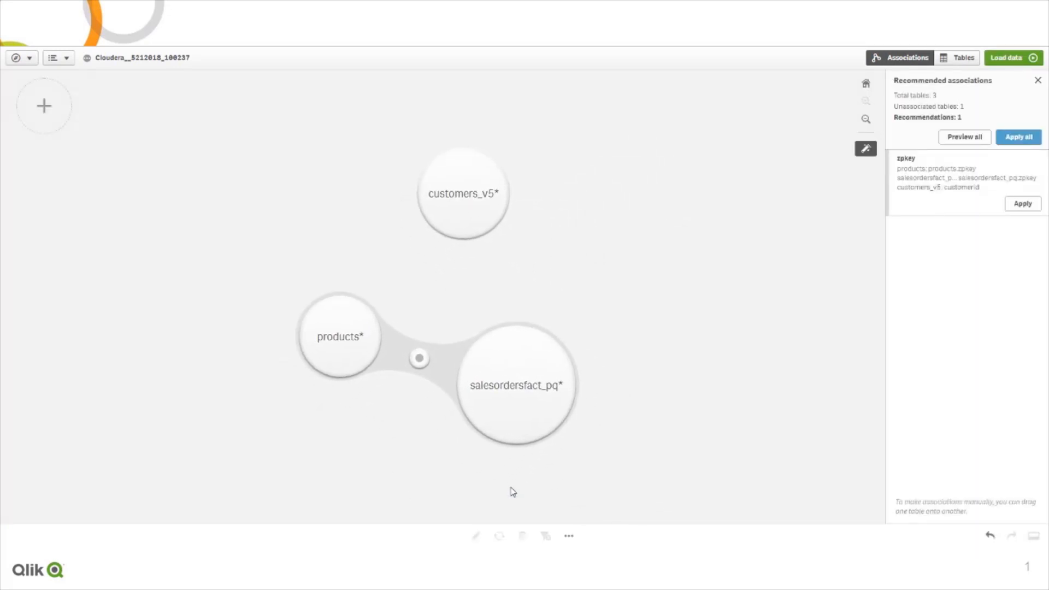
pyautogui.click(463, 193)
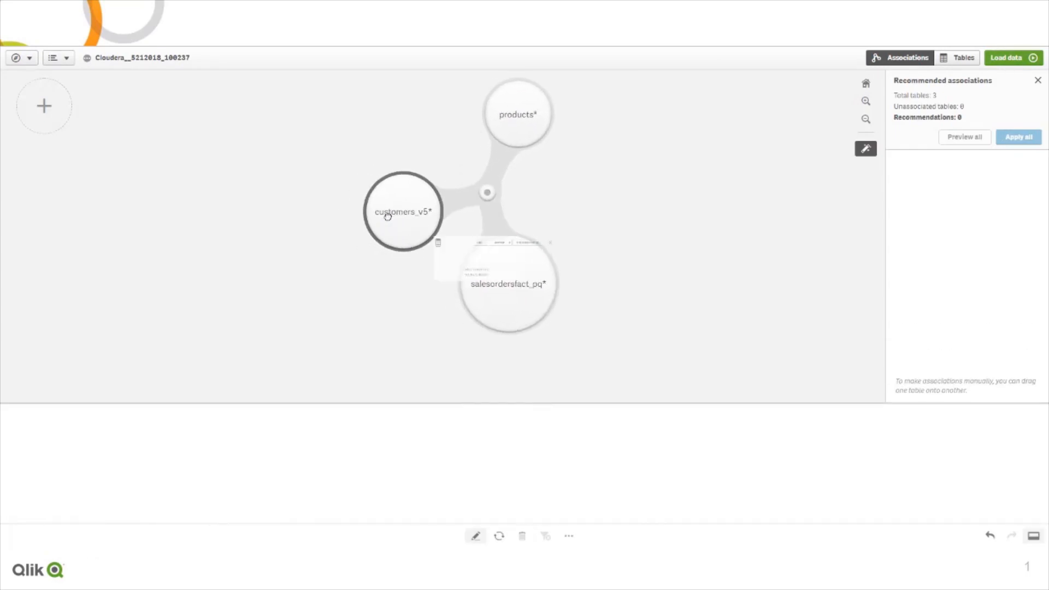
pyautogui.doubleClick(402, 211)
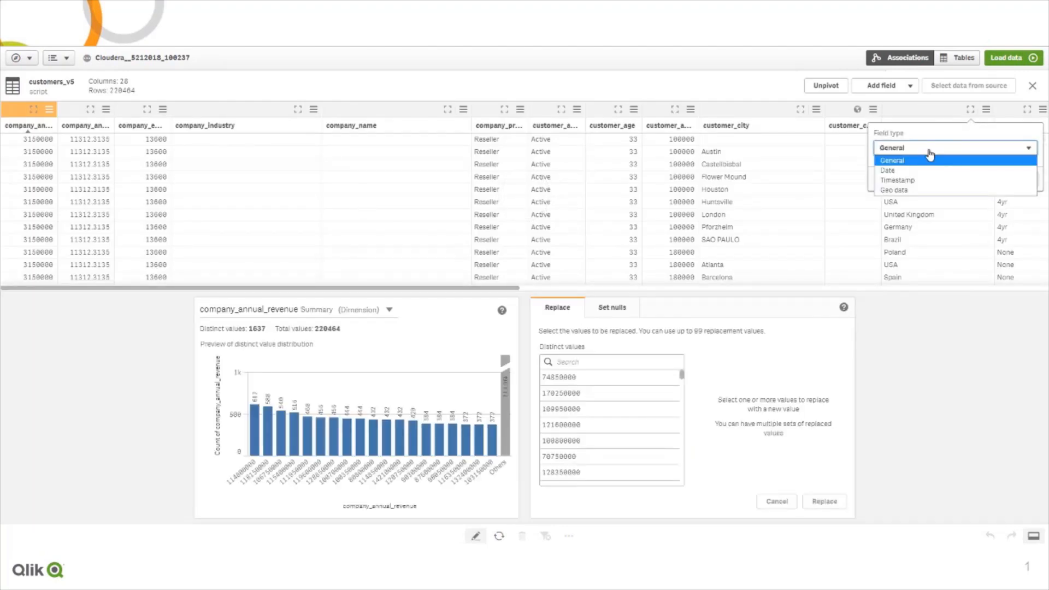
# Set customer_country as Geo data of kind Country and show its value summary.
pyautogui.click(893, 189)
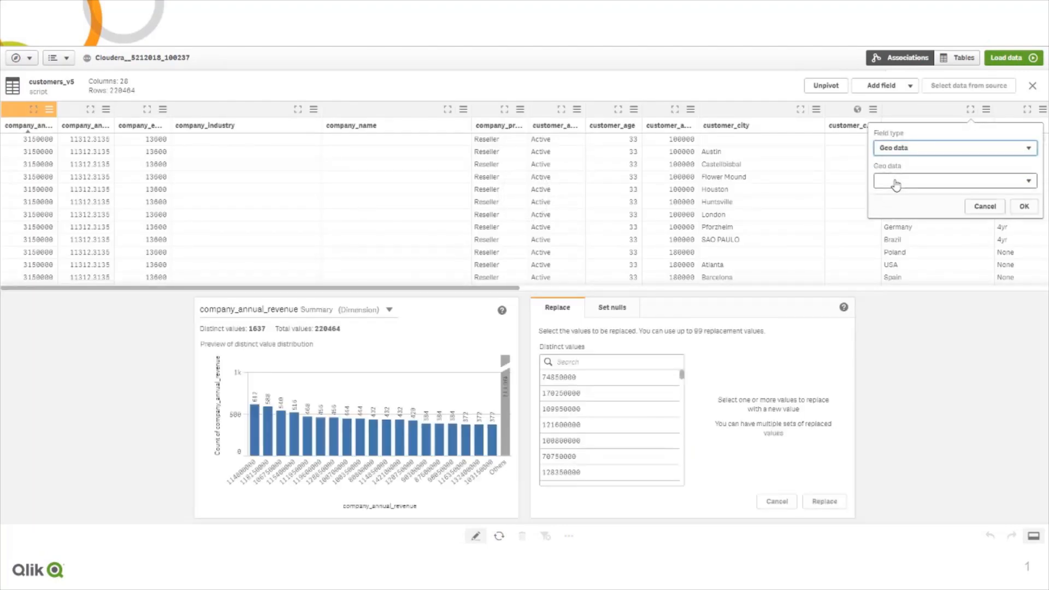
pyautogui.click(953, 180)
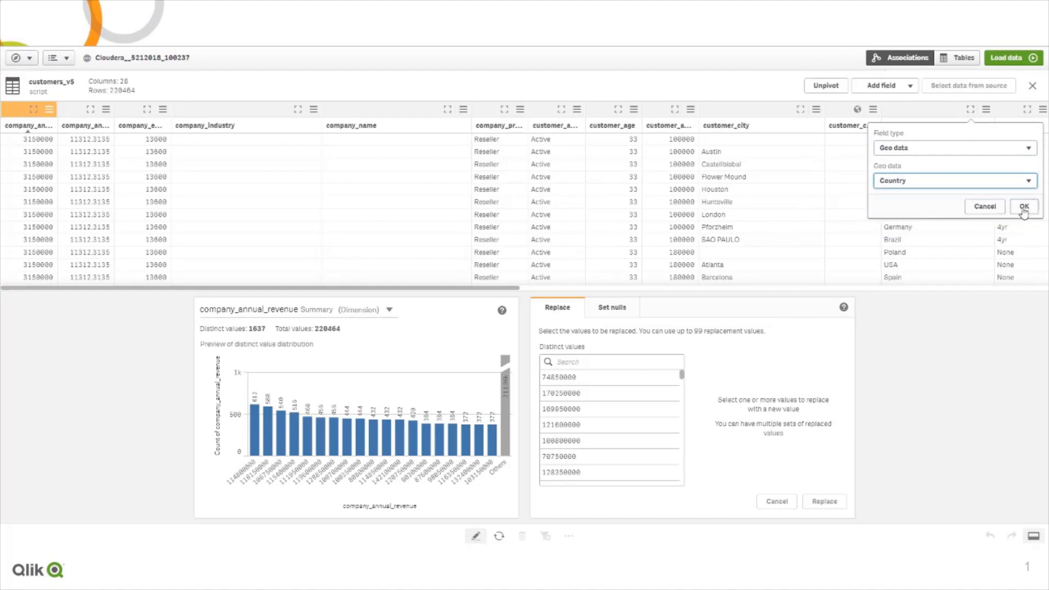
pyautogui.click(1022, 207)
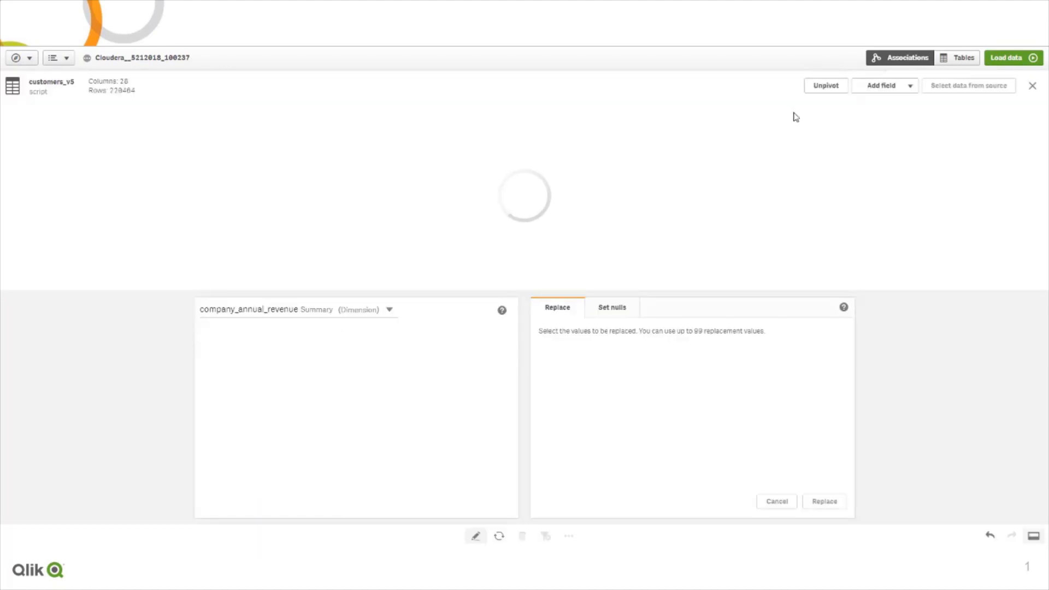
pyautogui.click(699, 125)
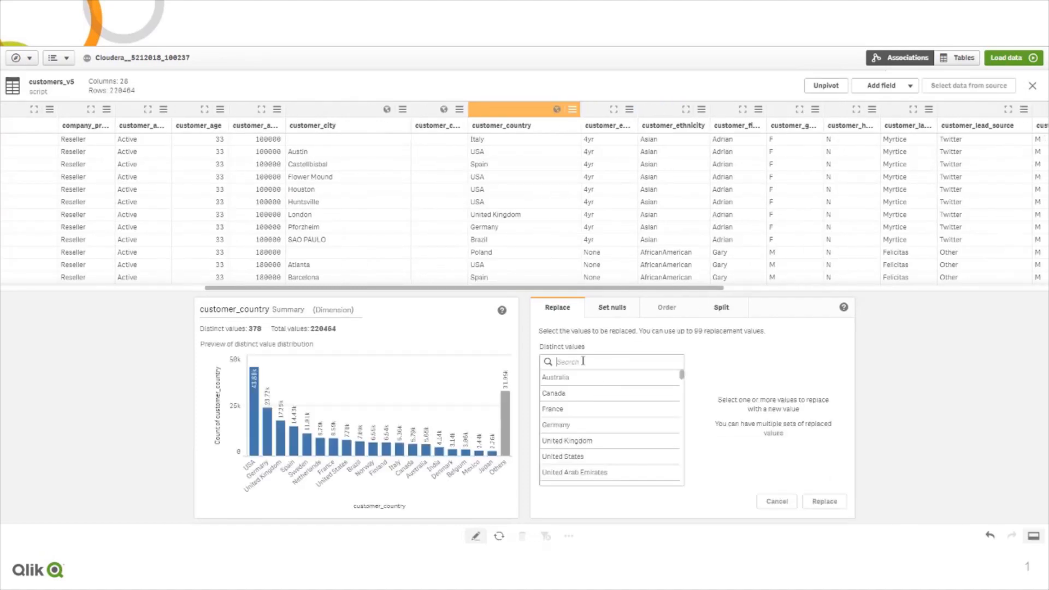
# Replace USA, Usa, Ny USA and USA (Puerto Rico) values with United States.
pyautogui.write('US')
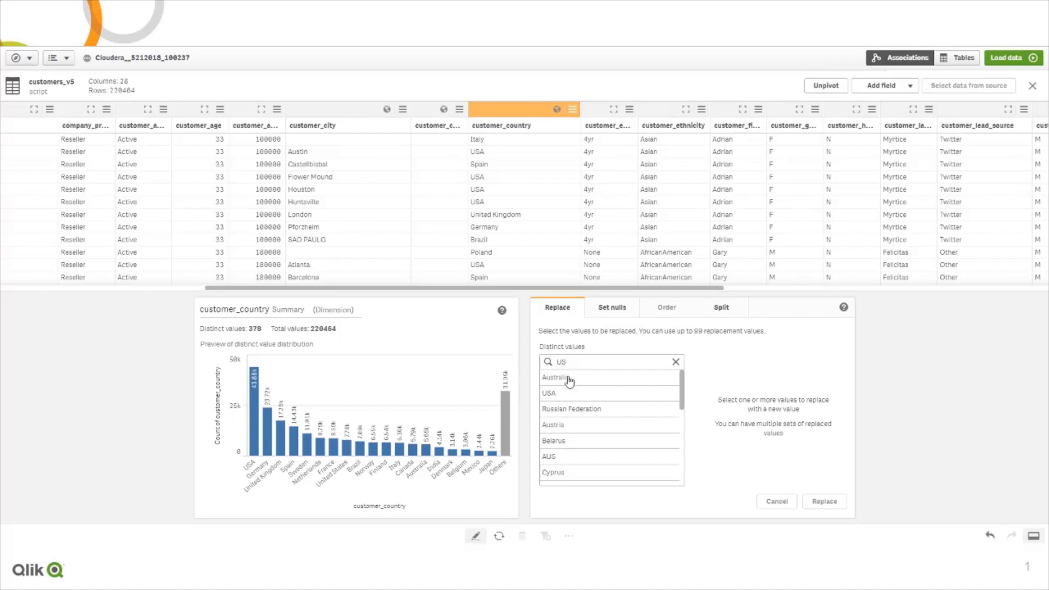
pyautogui.click(548, 392)
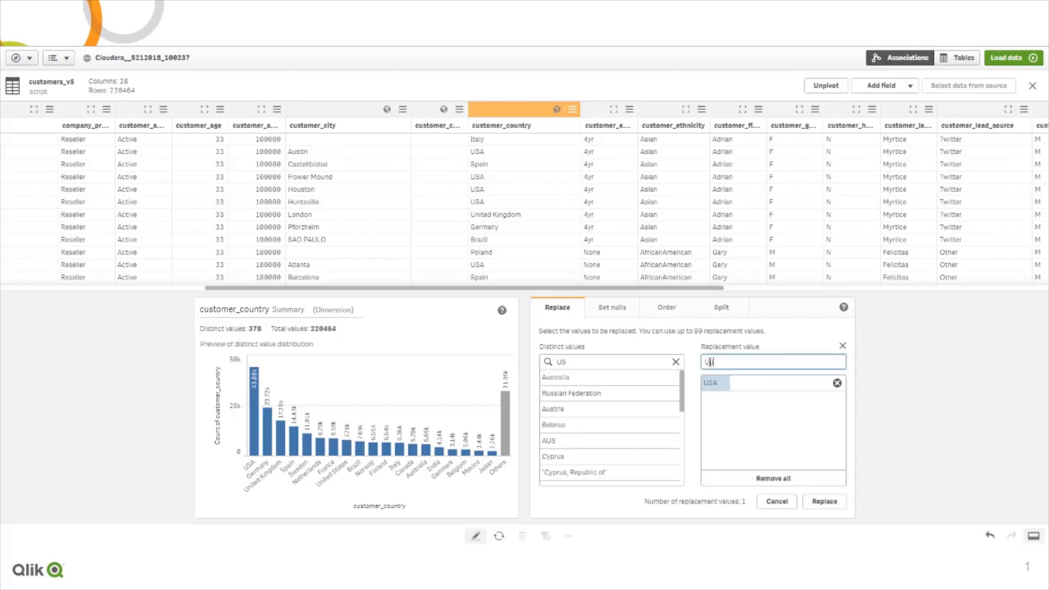
pyautogui.write('United Sta')
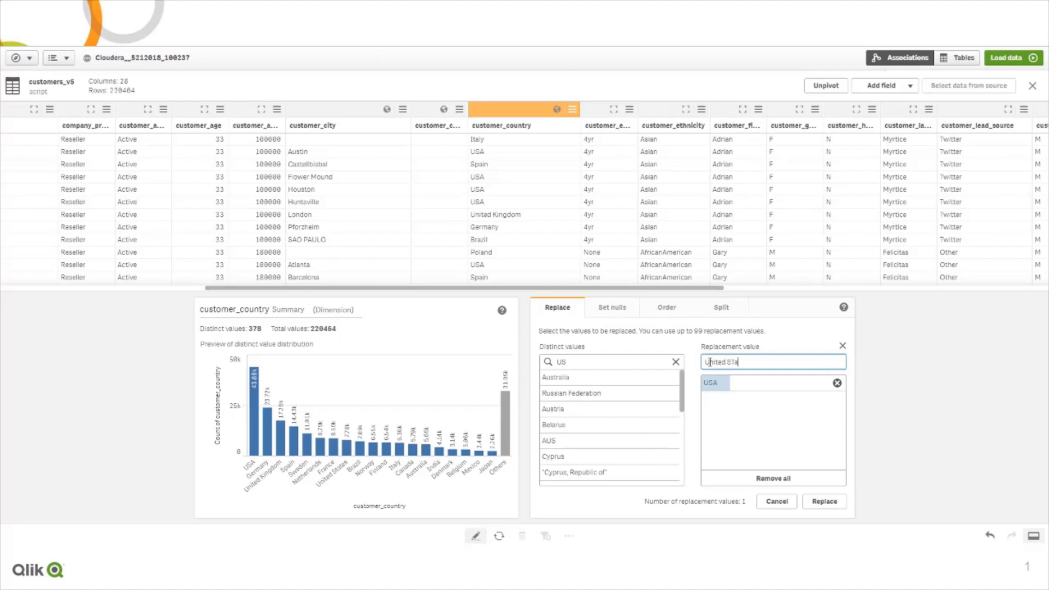
pyautogui.write('tes')
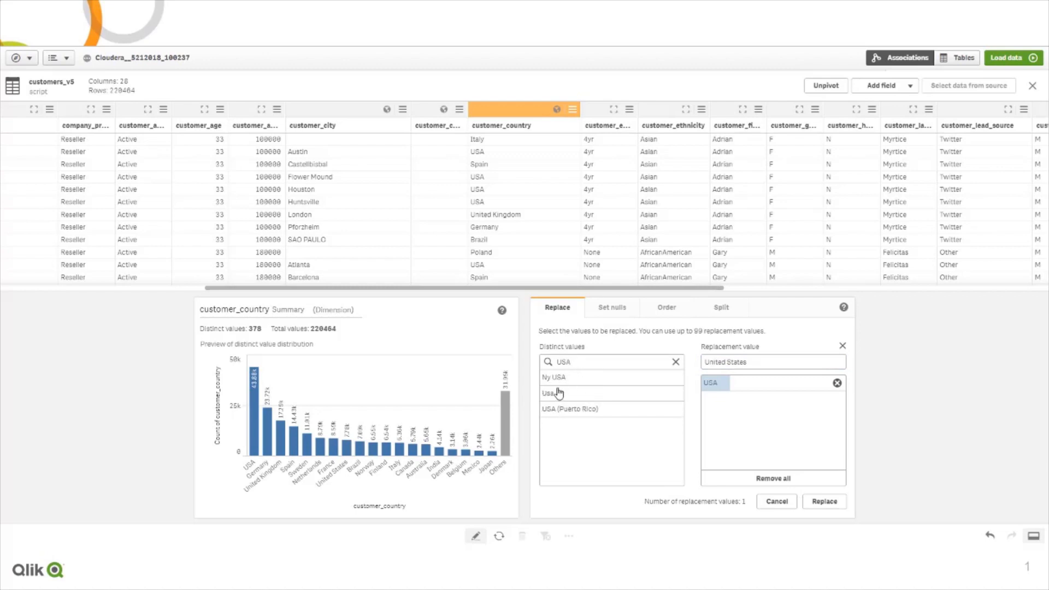
pyautogui.click(555, 377)
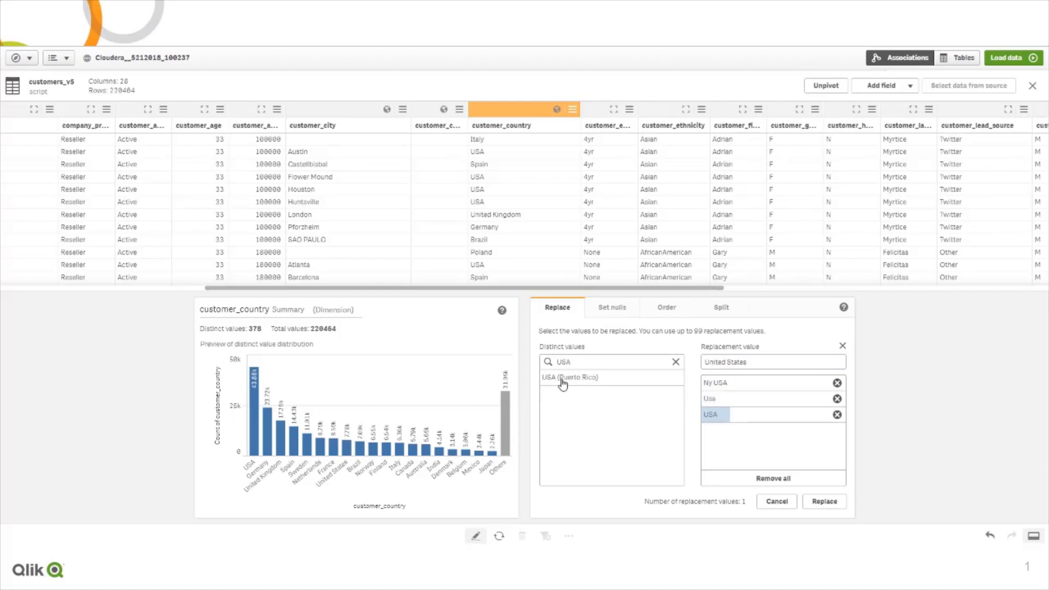
pyautogui.click(569, 377)
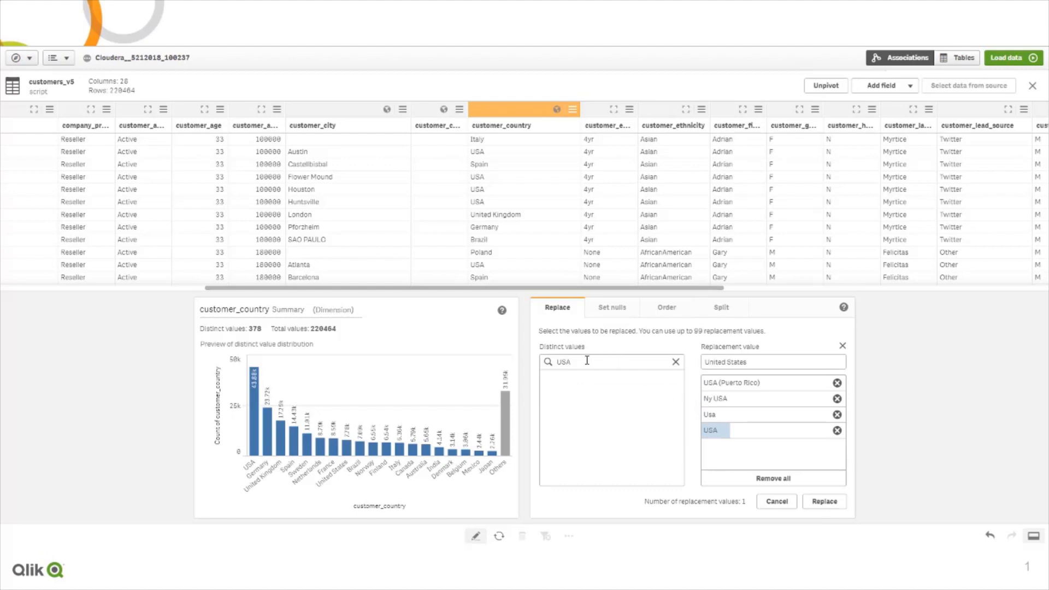
pyautogui.write('United')
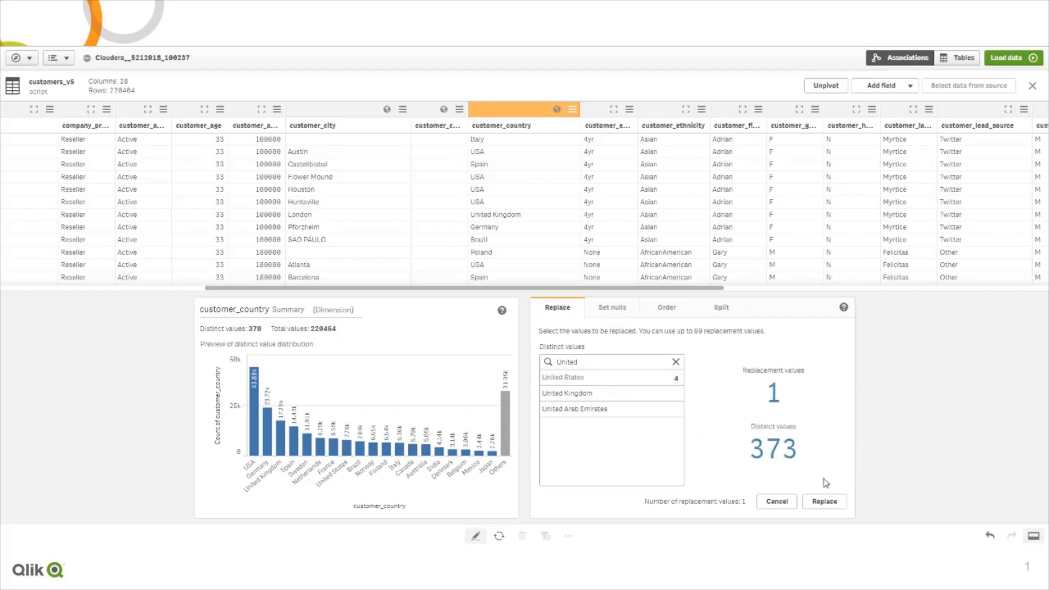
pyautogui.click(824, 501)
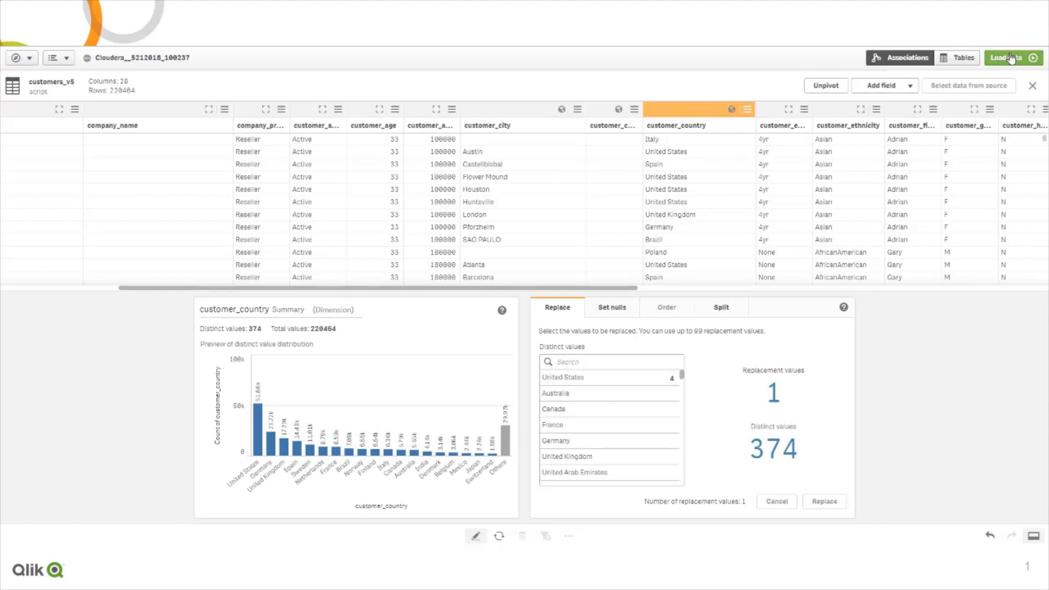
# Load the cleaned data into the app.
pyautogui.click(1009, 58)
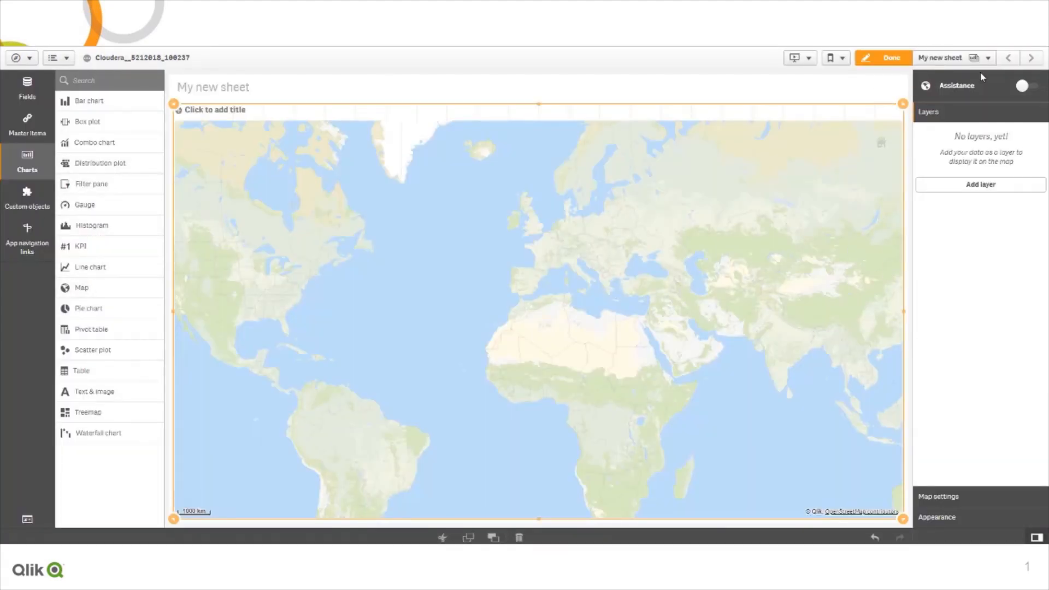
# Add customer_country as a new map area layer coloured by Sum(sales_revenue).
pyautogui.click(26, 88)
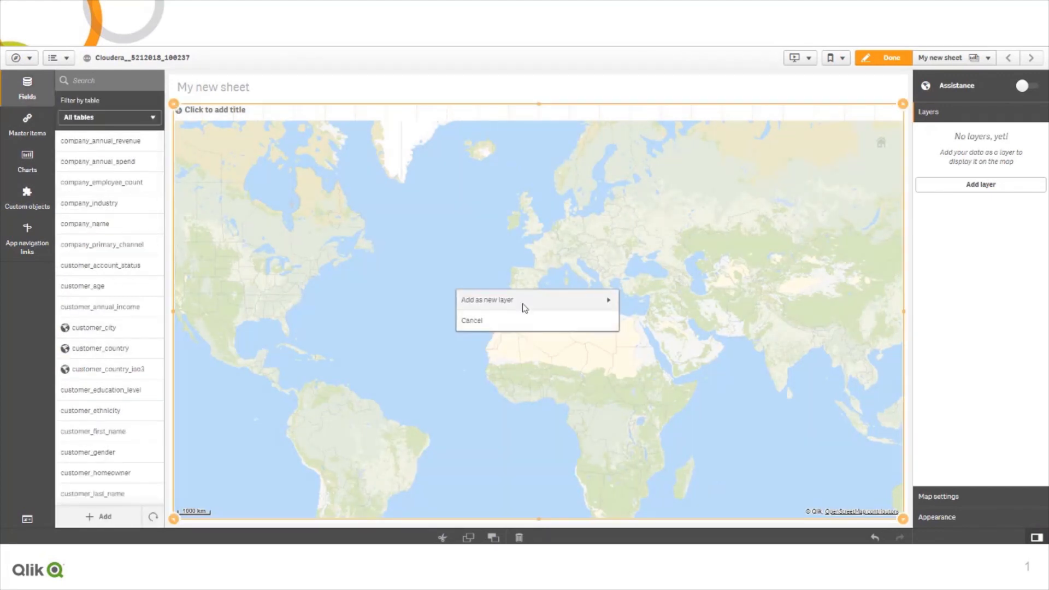
pyautogui.click(487, 299)
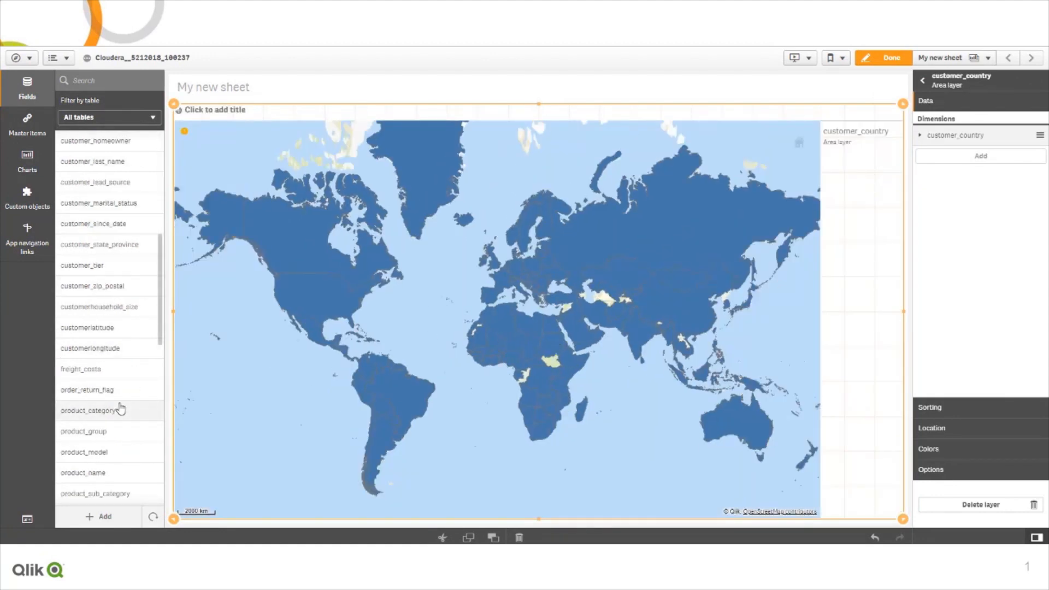
pyautogui.scroll(-3)
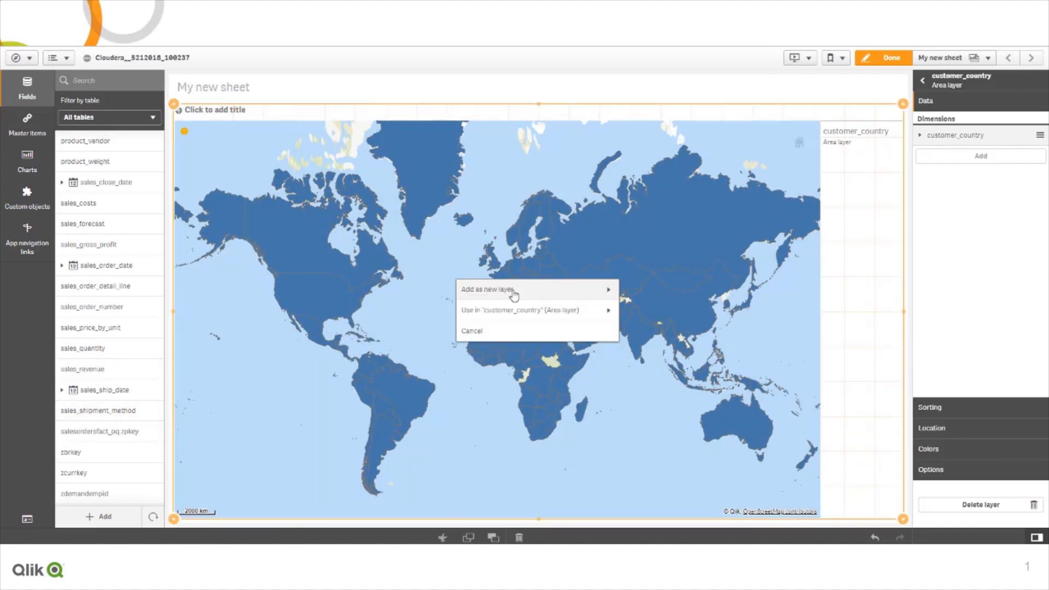
pyautogui.click(515, 309)
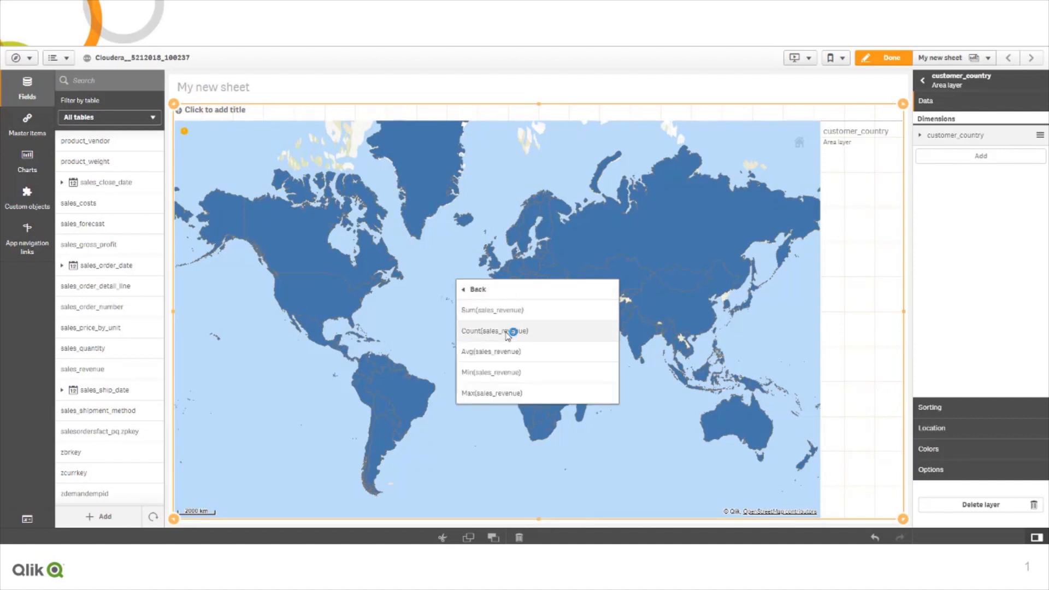
pyautogui.click(495, 330)
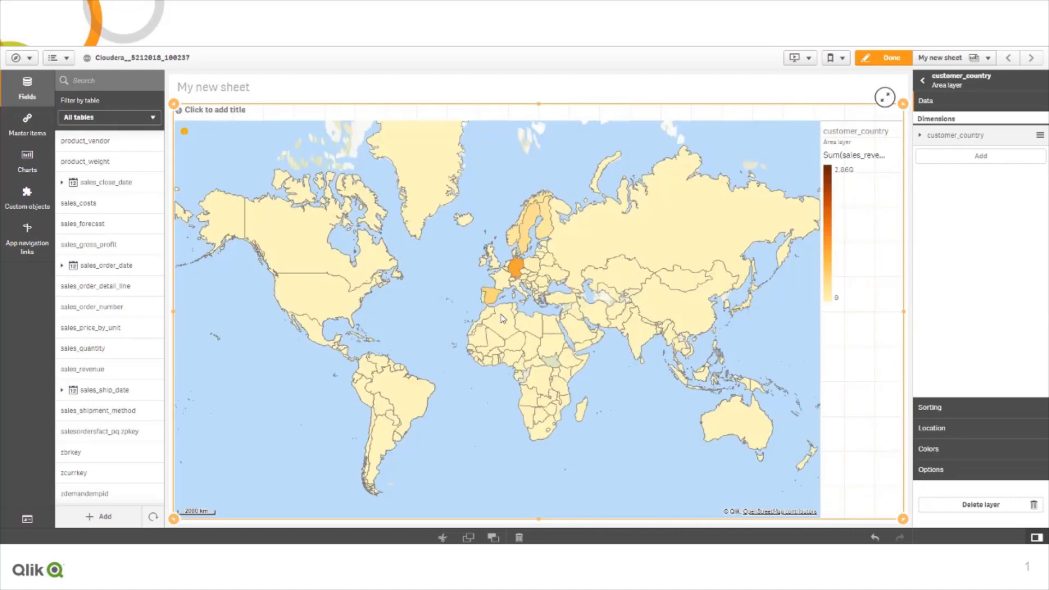
pyautogui.moveTo(991, 97)
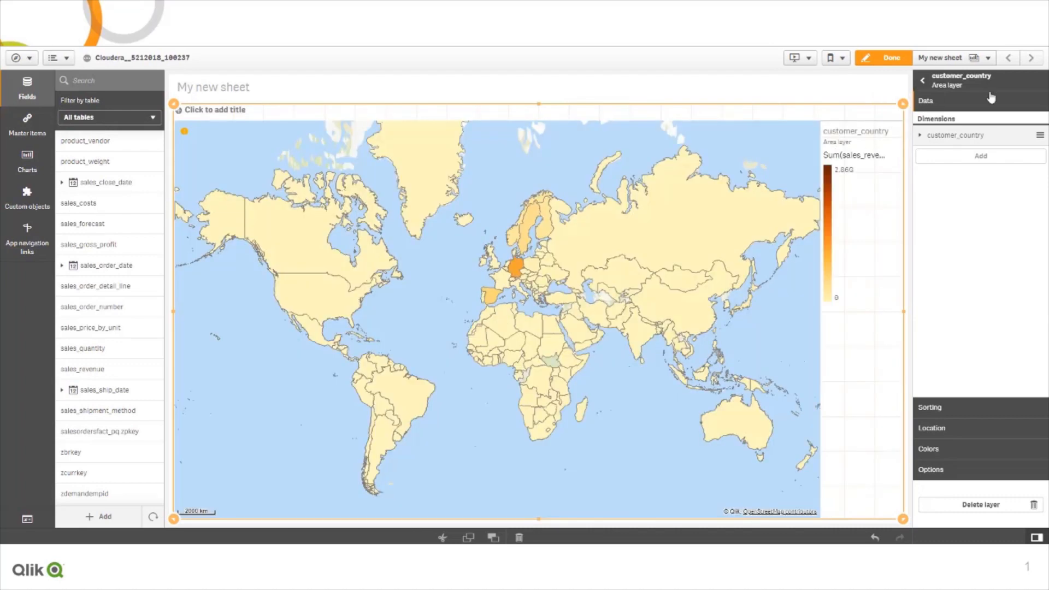